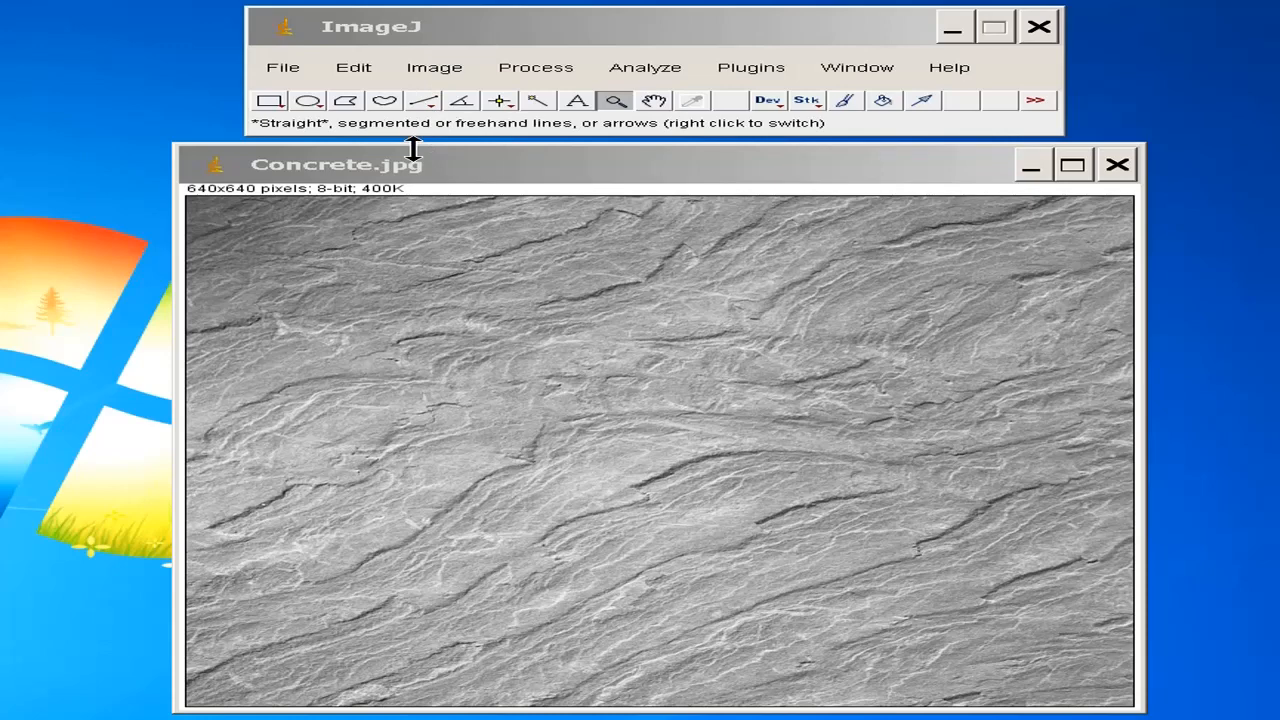
{"action": "mouse_move", "coordinate": [520, 130]}
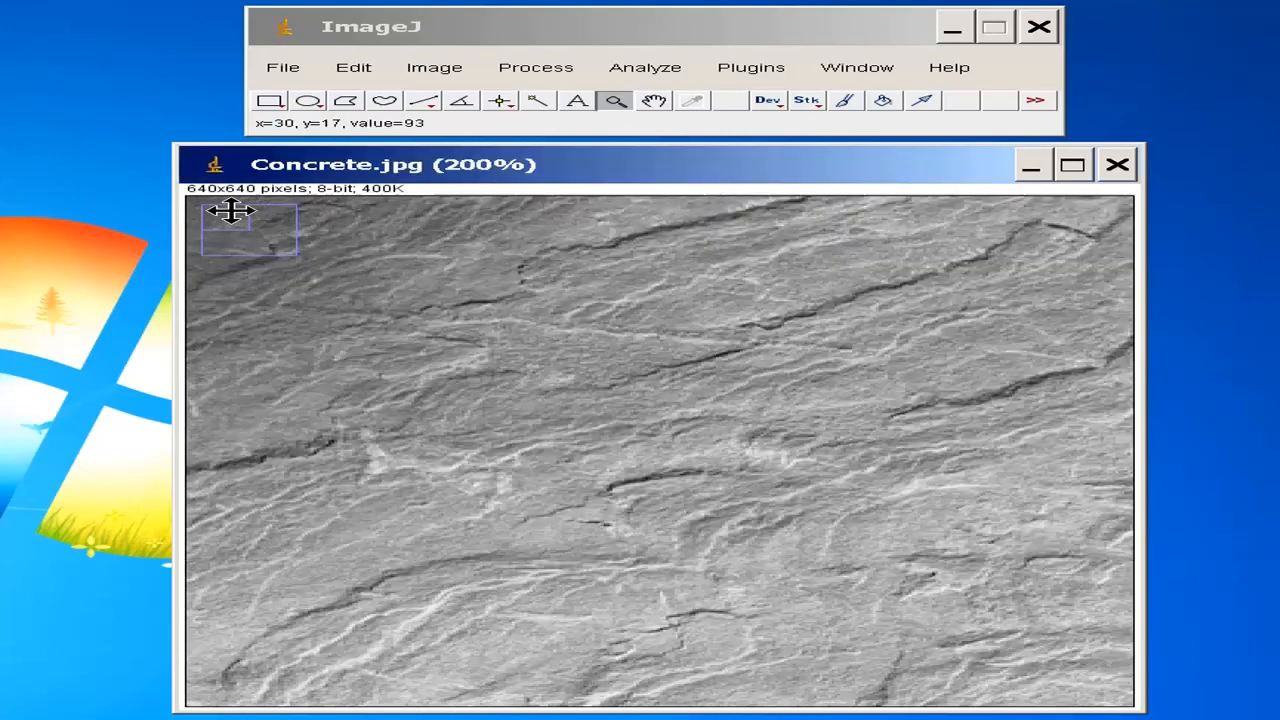
Magnify the Concrete.jpg image with the magnifying glass so individual grey pixels show.
{"action": "left_click", "coordinate": [250, 228]}
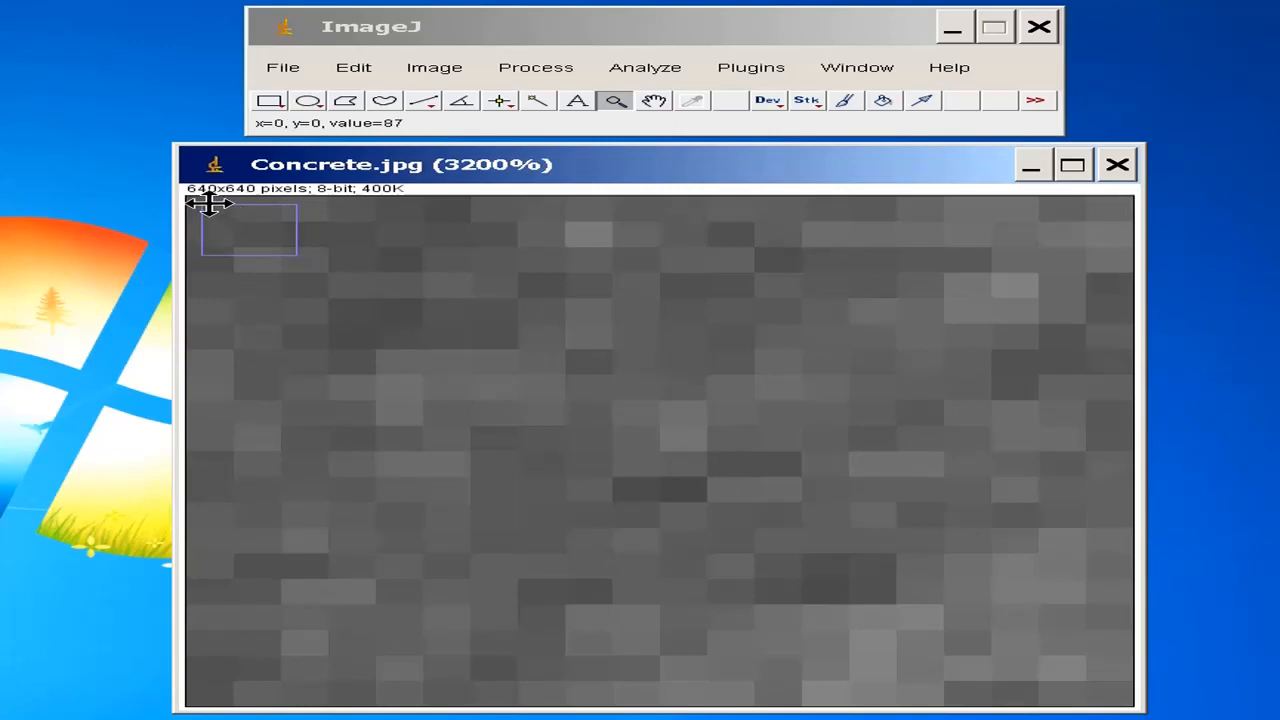
{"action": "mouse_move", "coordinate": [418, 321]}
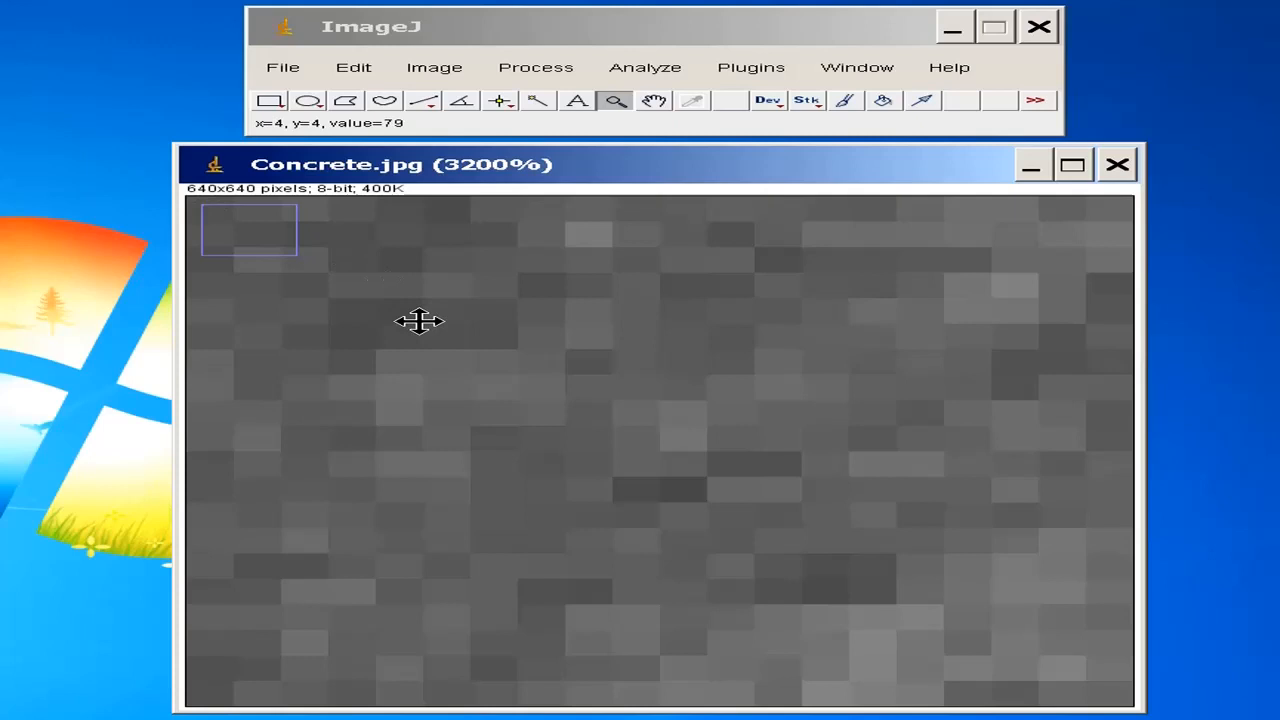
{"action": "mouse_move", "coordinate": [480, 437]}
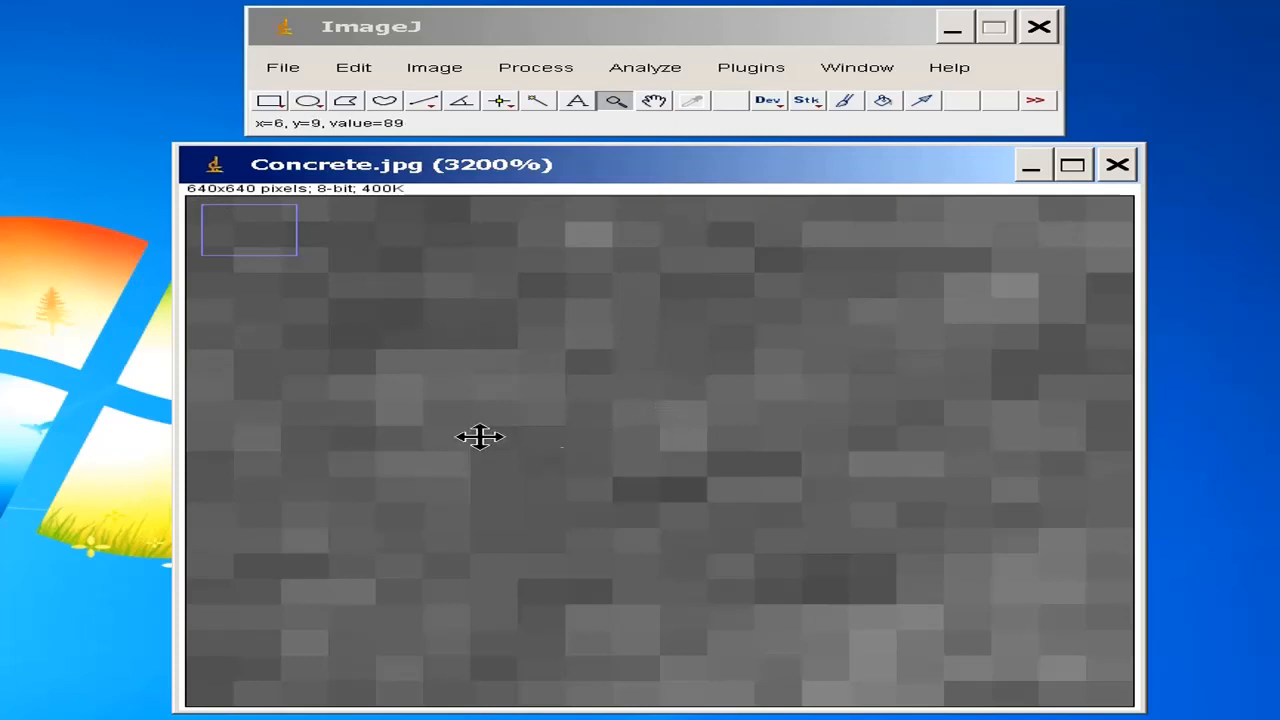
{"action": "mouse_move", "coordinate": [613, 351]}
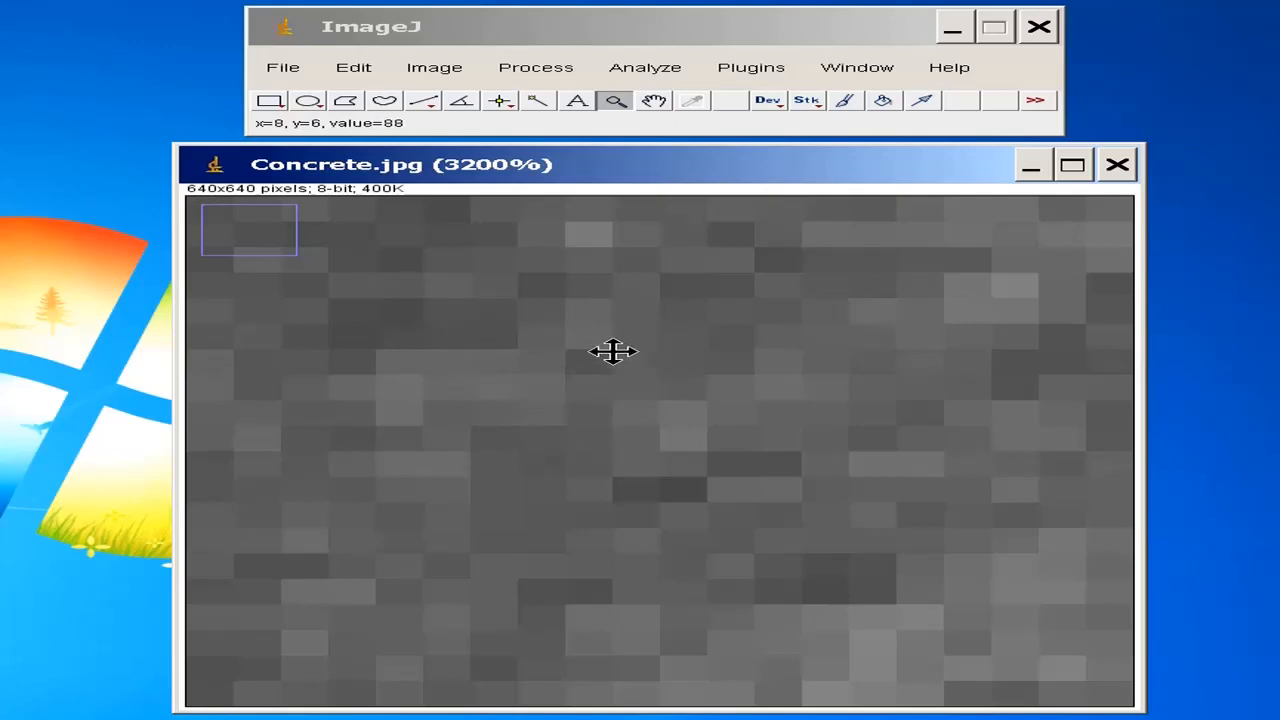
{"action": "mouse_move", "coordinate": [597, 393]}
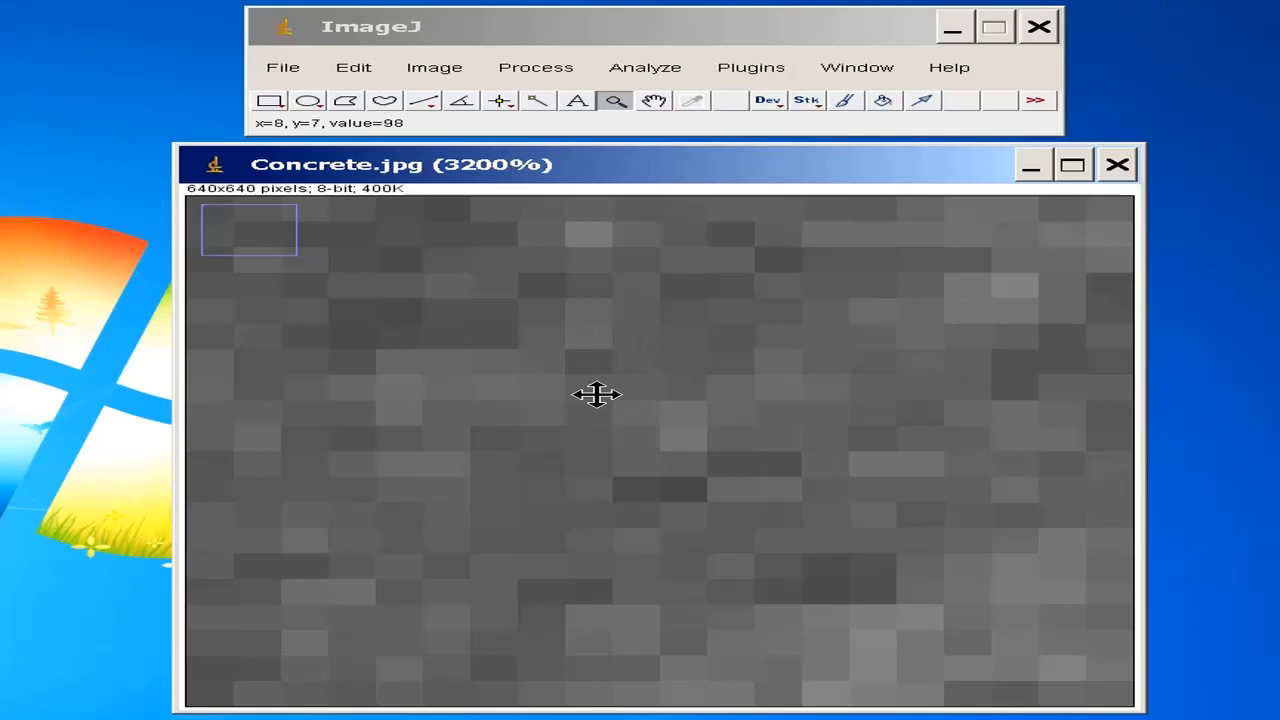
{"action": "mouse_move", "coordinate": [551, 467]}
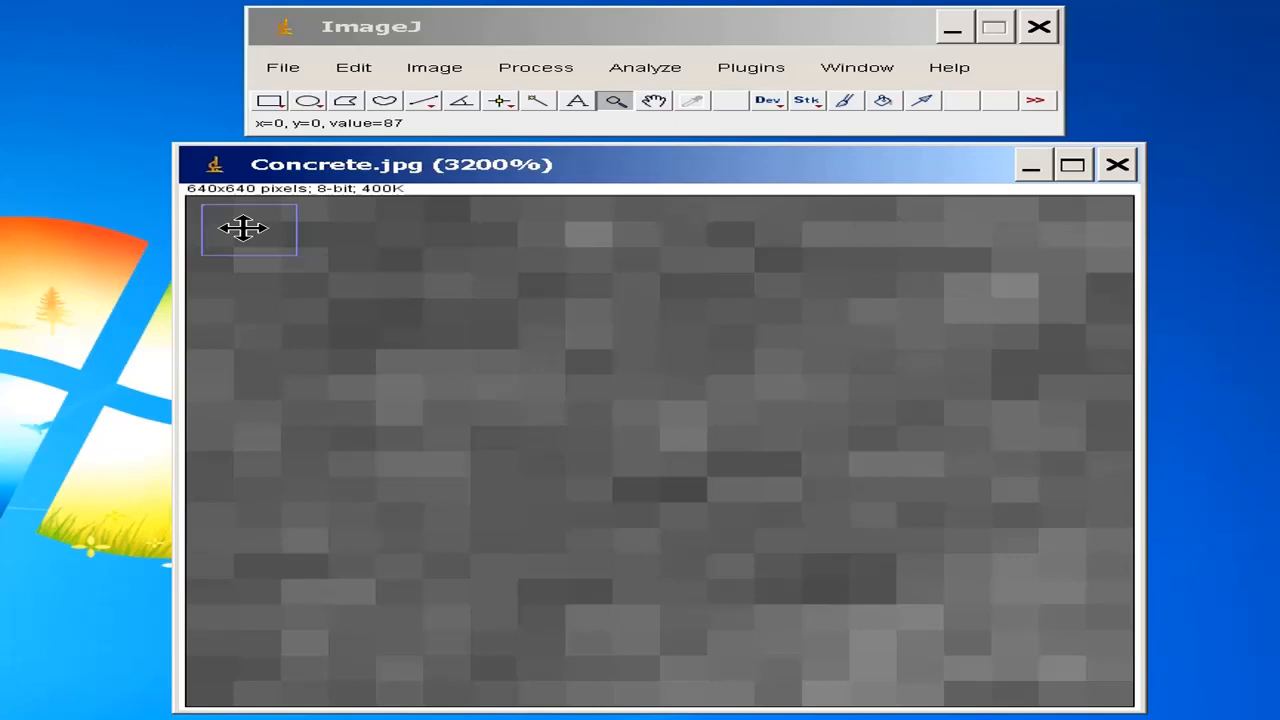
{"action": "mouse_move", "coordinate": [215, 195]}
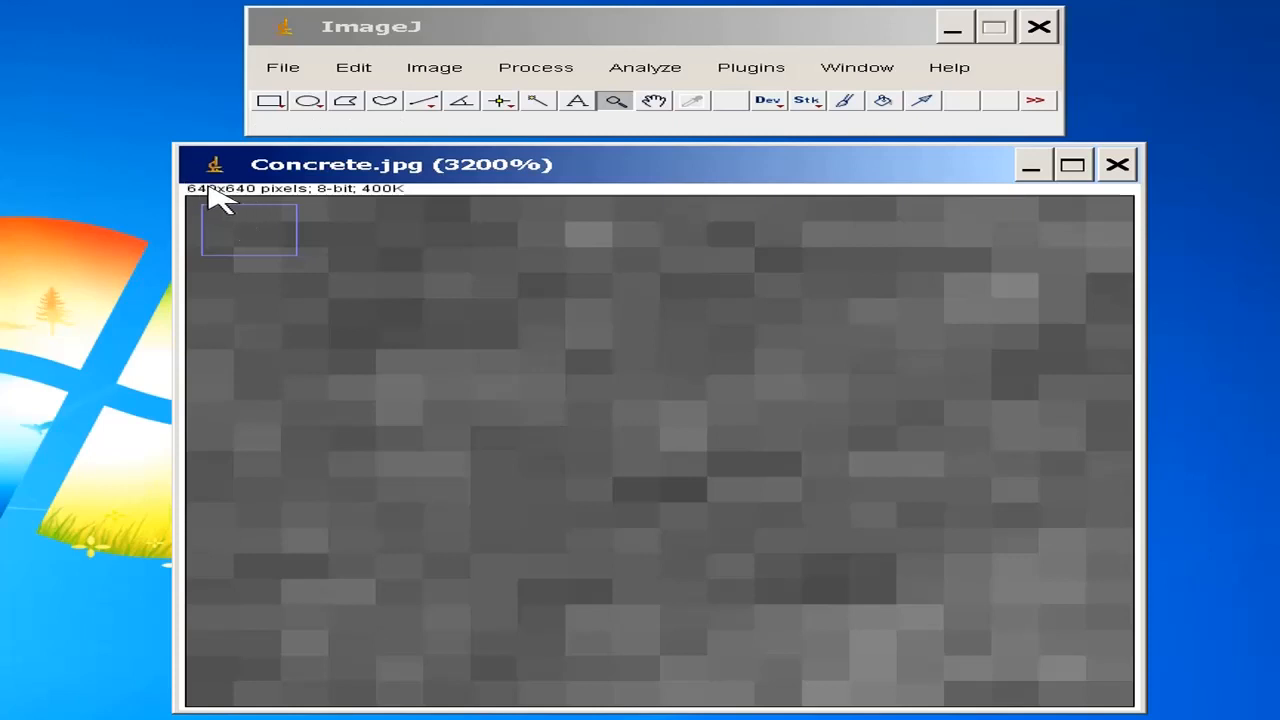
{"action": "mouse_move", "coordinate": [240, 205]}
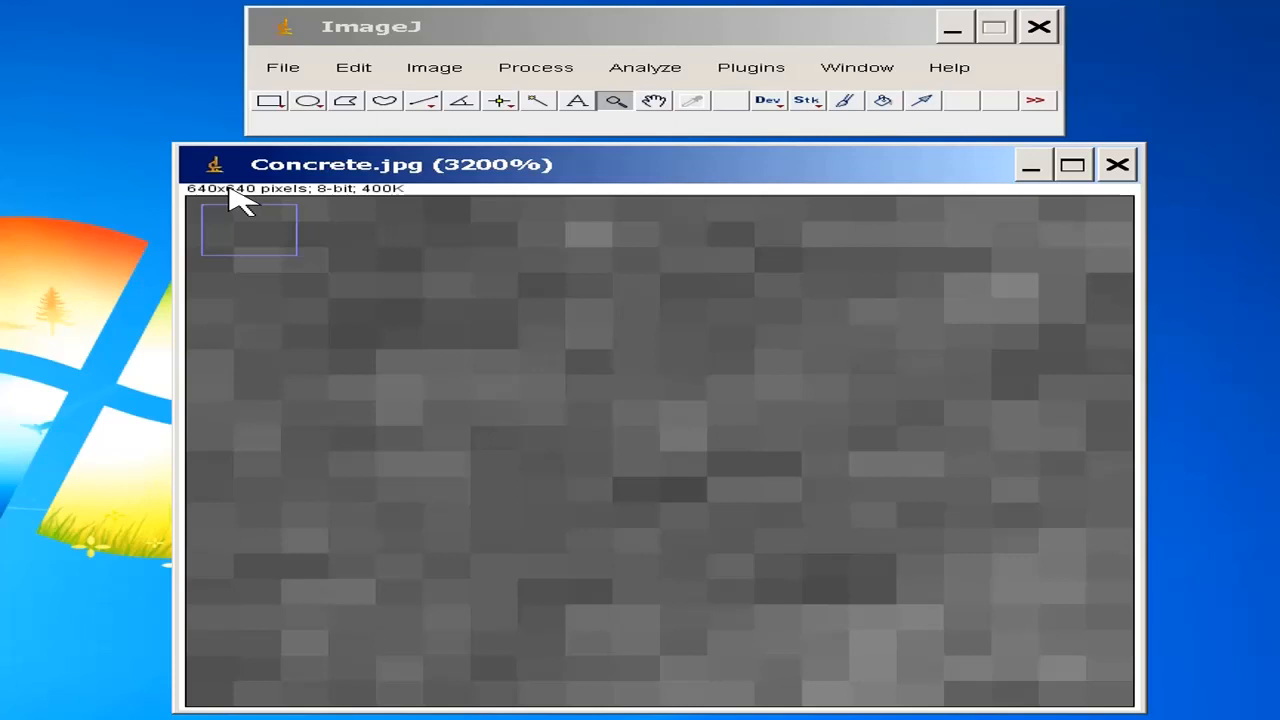
{"action": "mouse_move", "coordinate": [300, 148]}
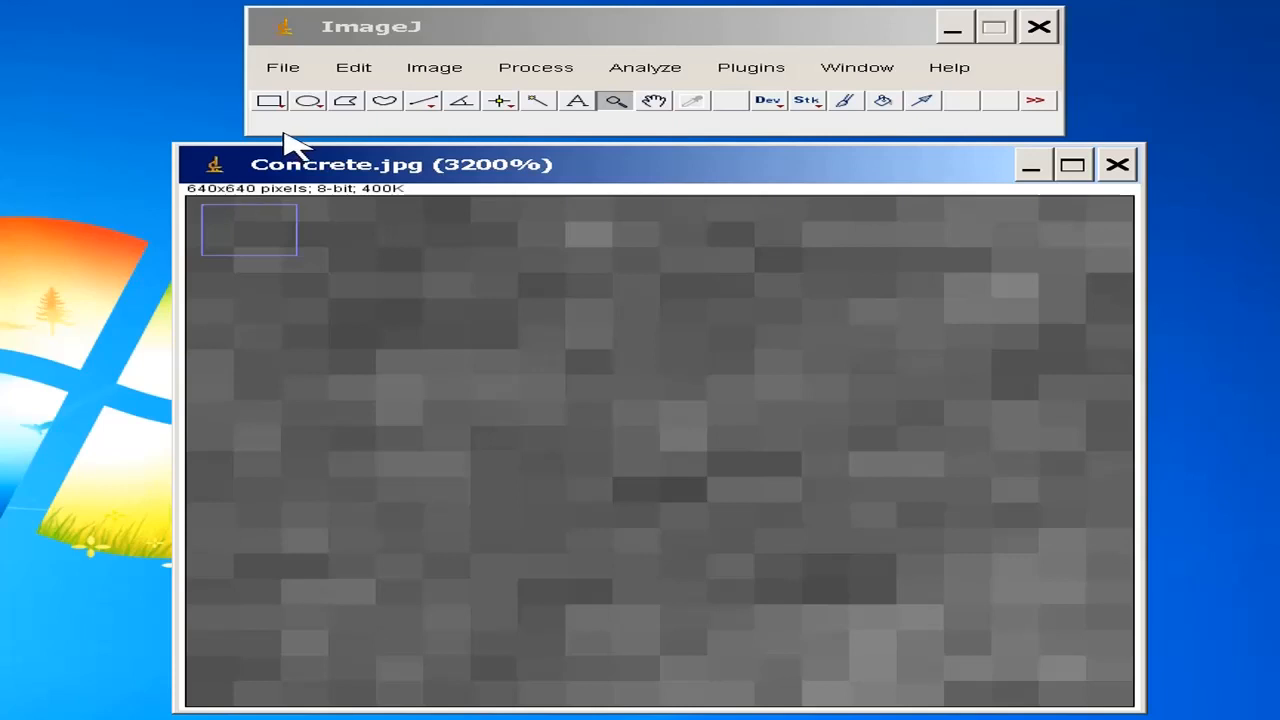
{"action": "mouse_move", "coordinate": [298, 217]}
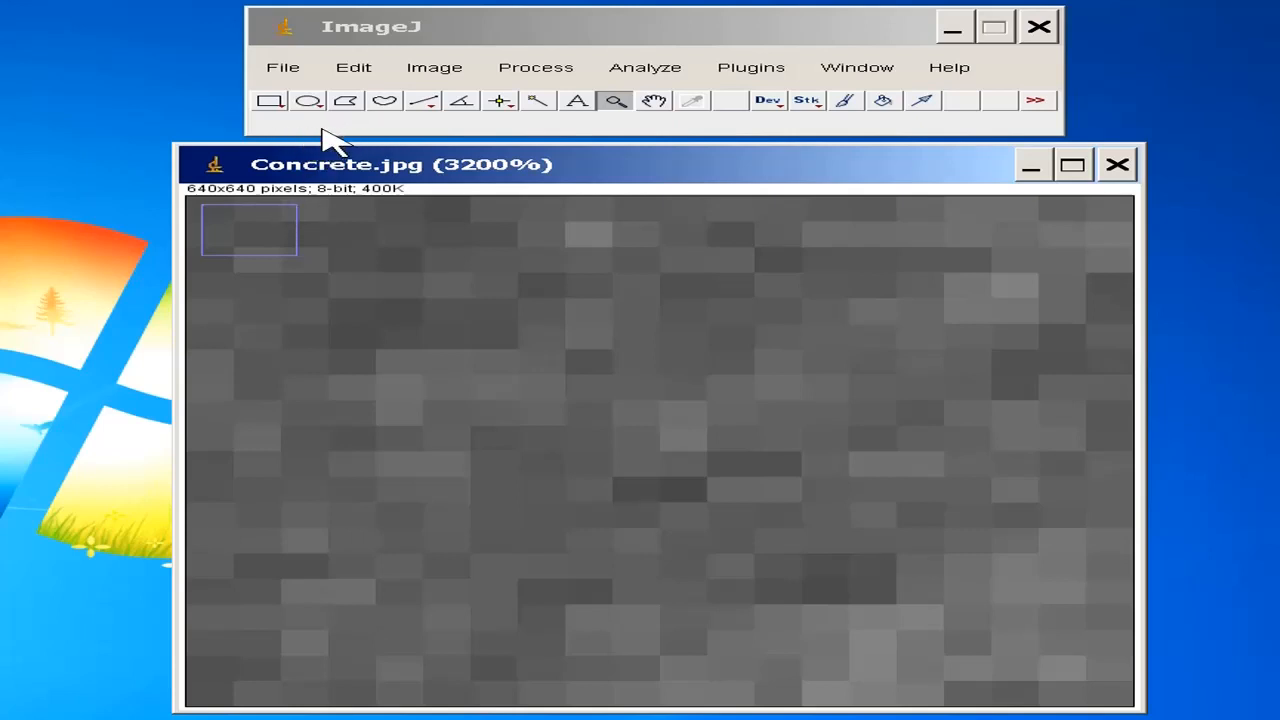
{"action": "mouse_move", "coordinate": [210, 200]}
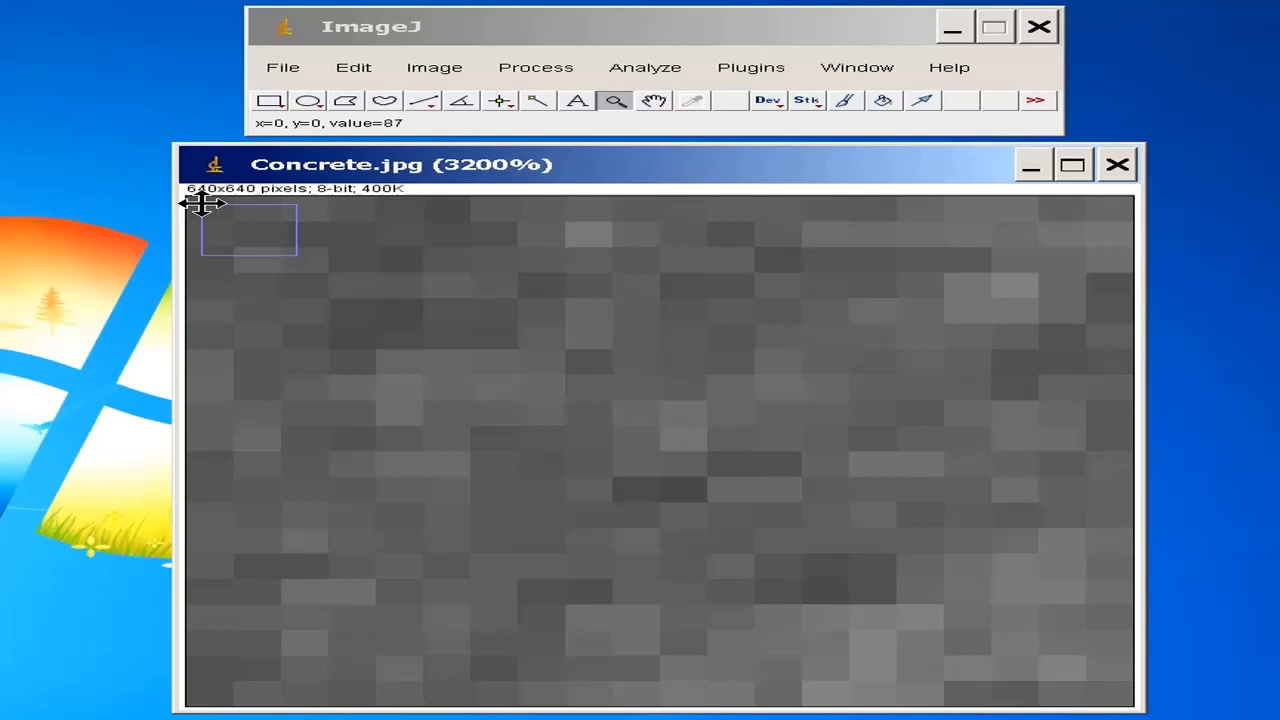
{"action": "mouse_move", "coordinate": [240, 205]}
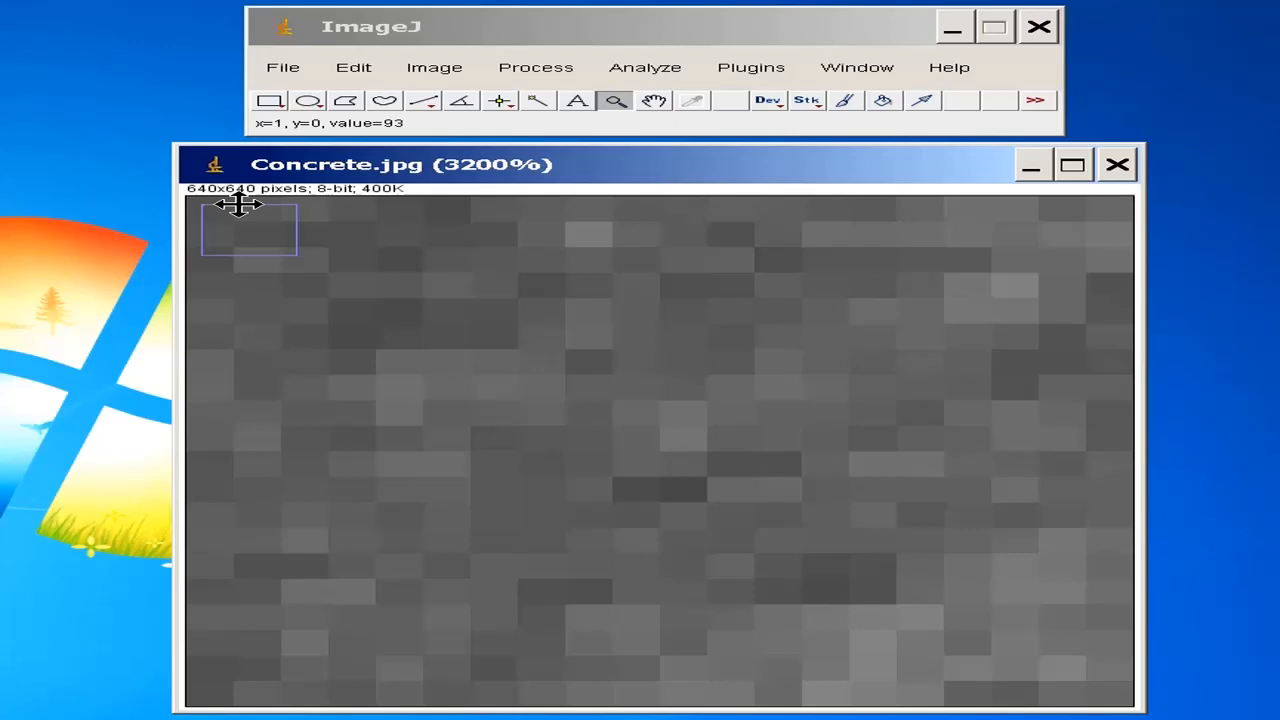
{"action": "mouse_move", "coordinate": [430, 355]}
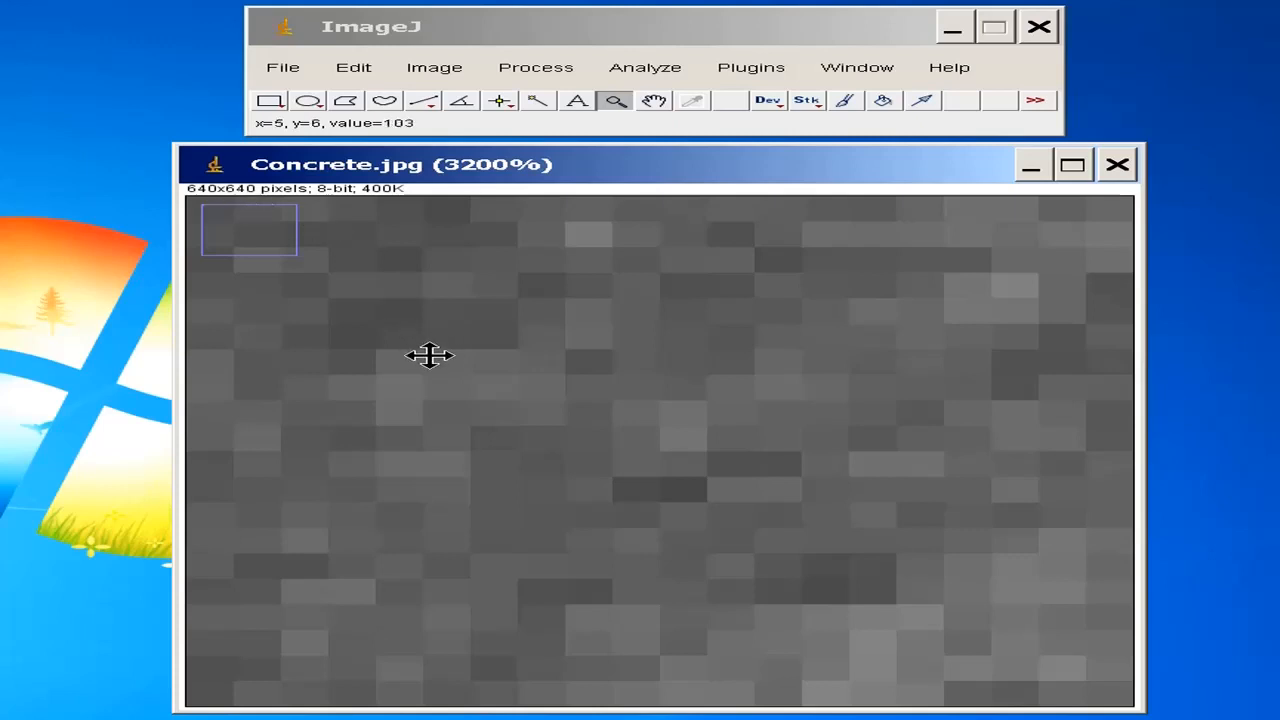
{"action": "mouse_move", "coordinate": [470, 393]}
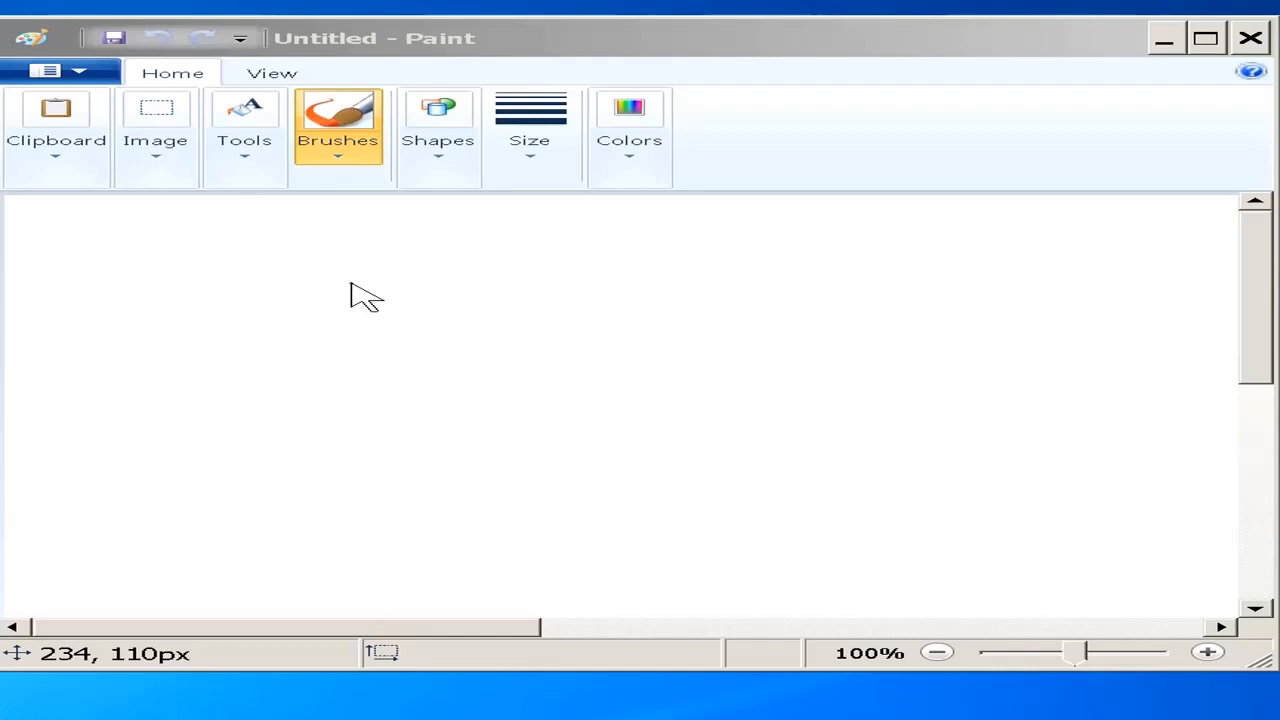
{"action": "mouse_move", "coordinate": [1015, 118]}
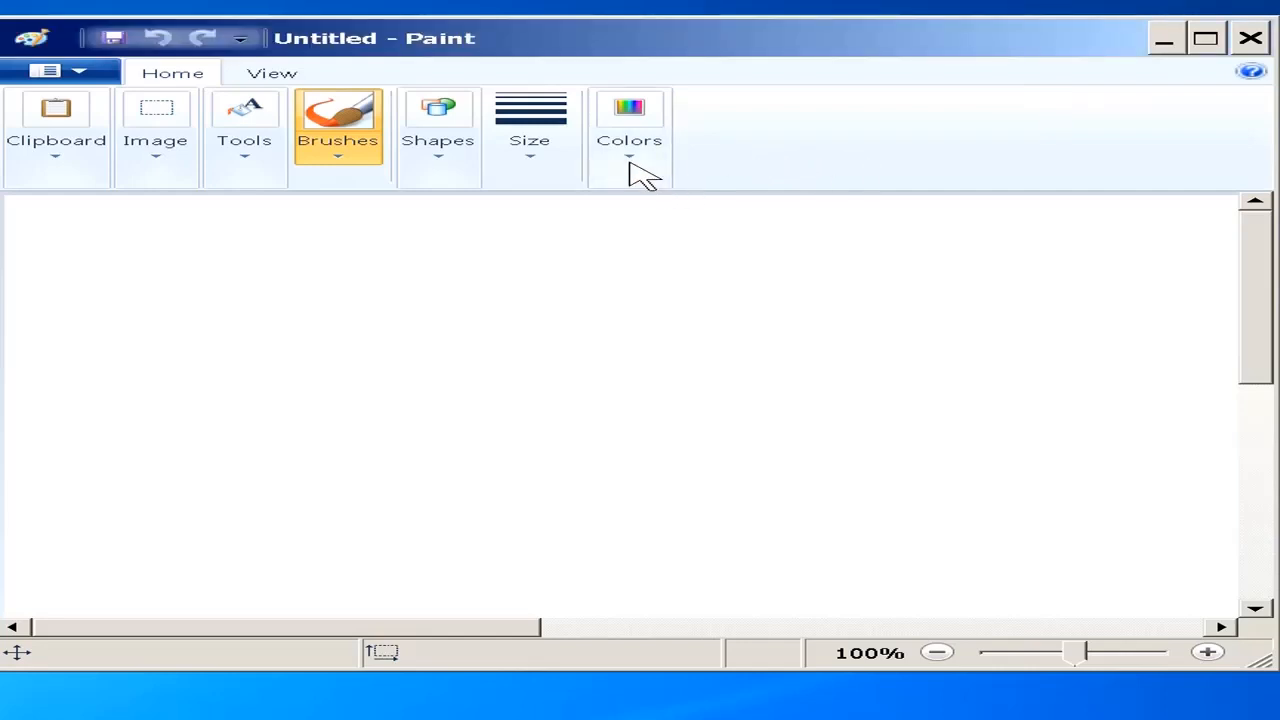
{"action": "mouse_move", "coordinate": [629, 140]}
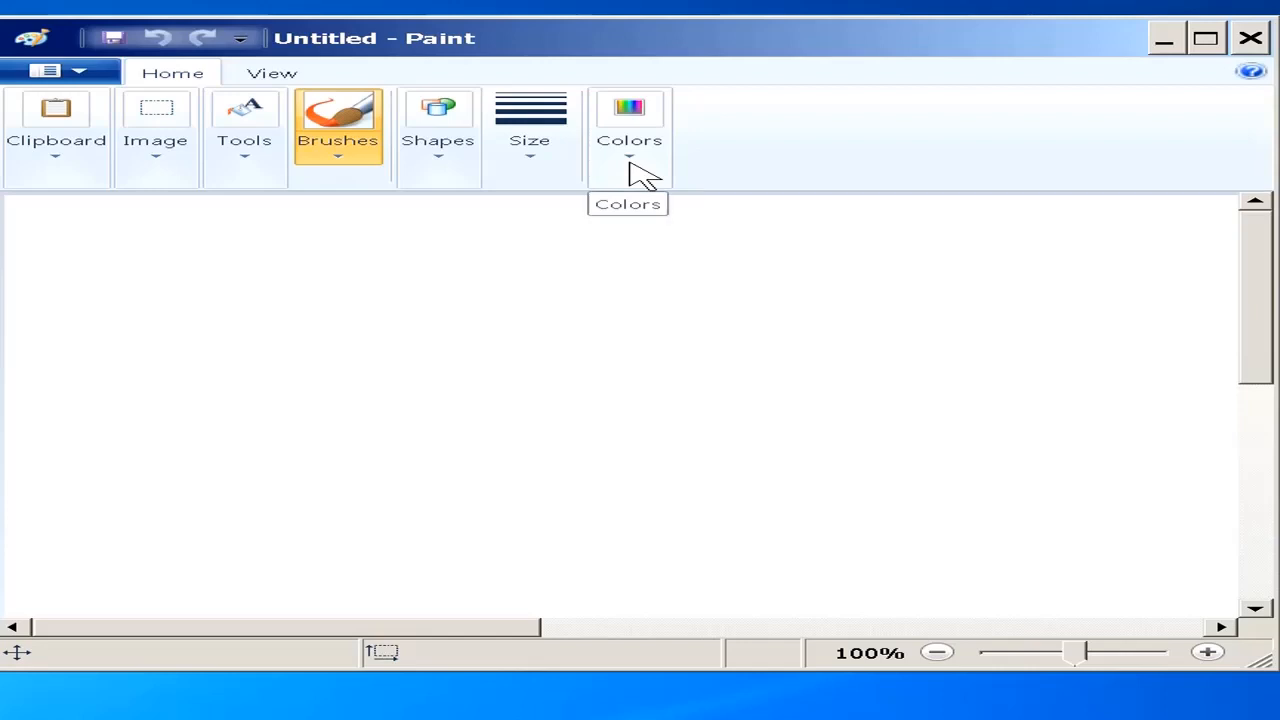
Open Paint's Edit Colors dialog, showing black at RGB 0, 0, 0.
{"action": "left_click", "coordinate": [629, 120]}
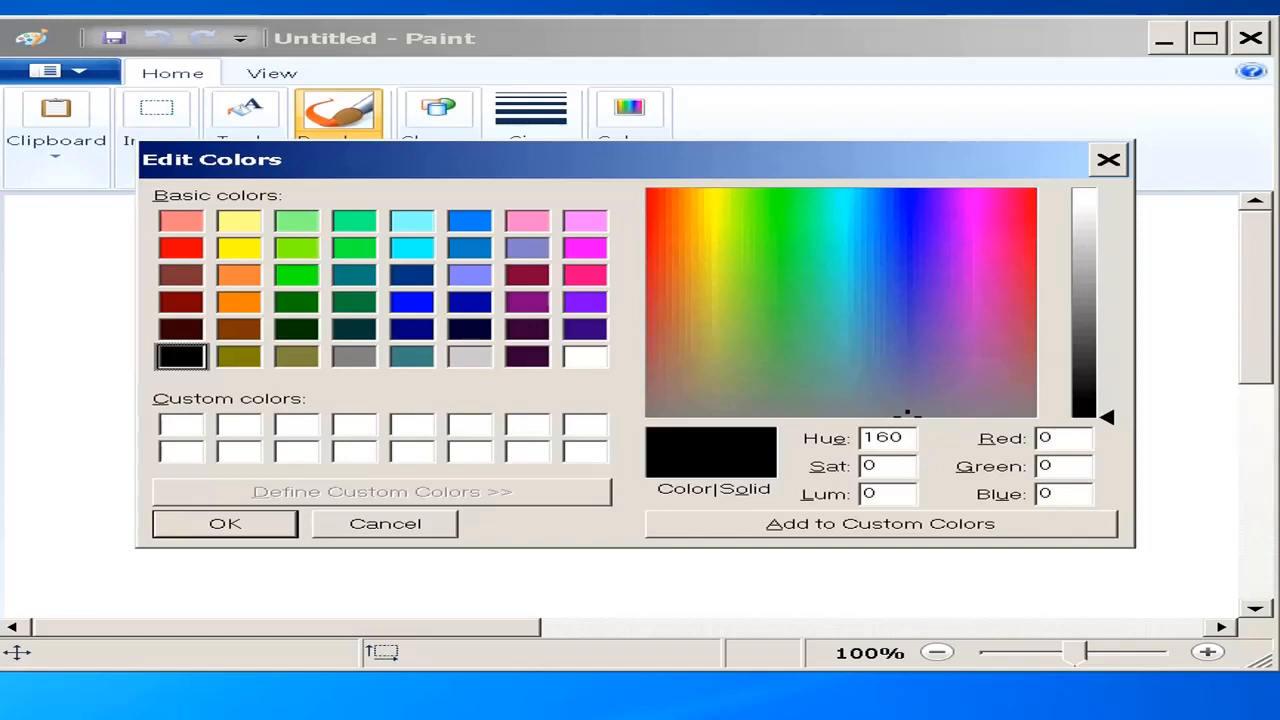
{"action": "mouse_move", "coordinate": [1040, 475]}
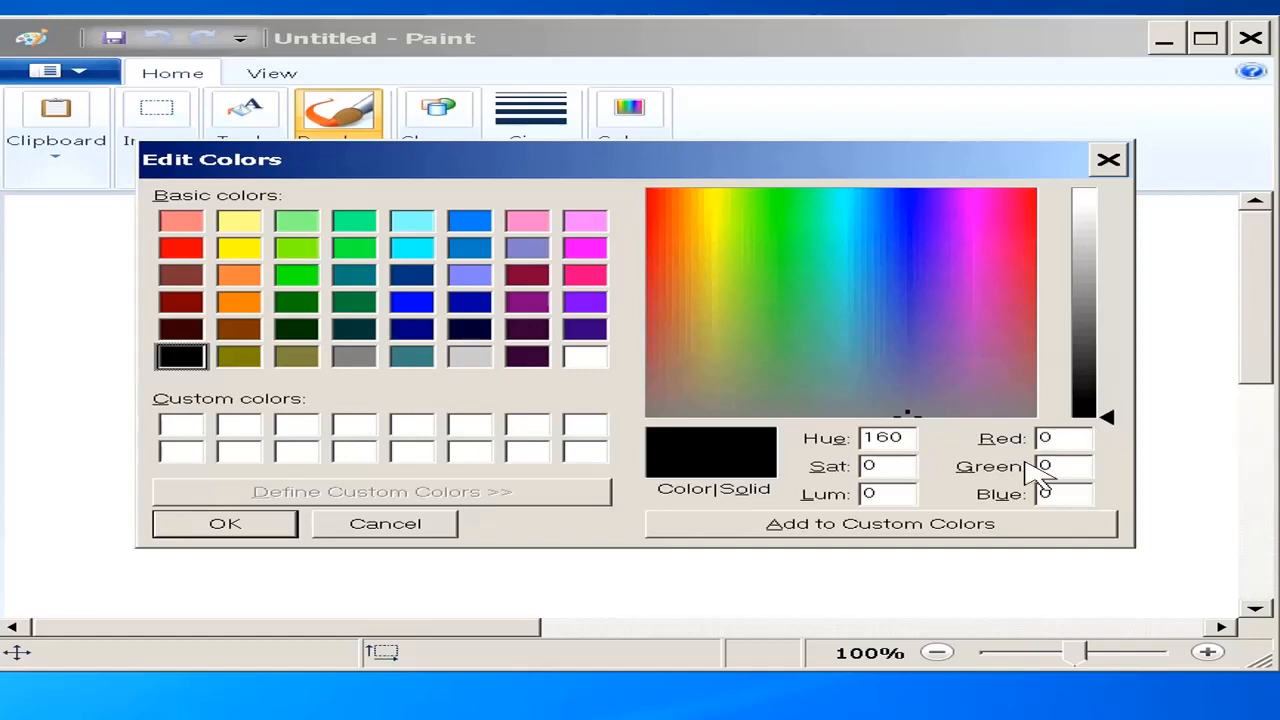
{"action": "mouse_move", "coordinate": [1035, 497]}
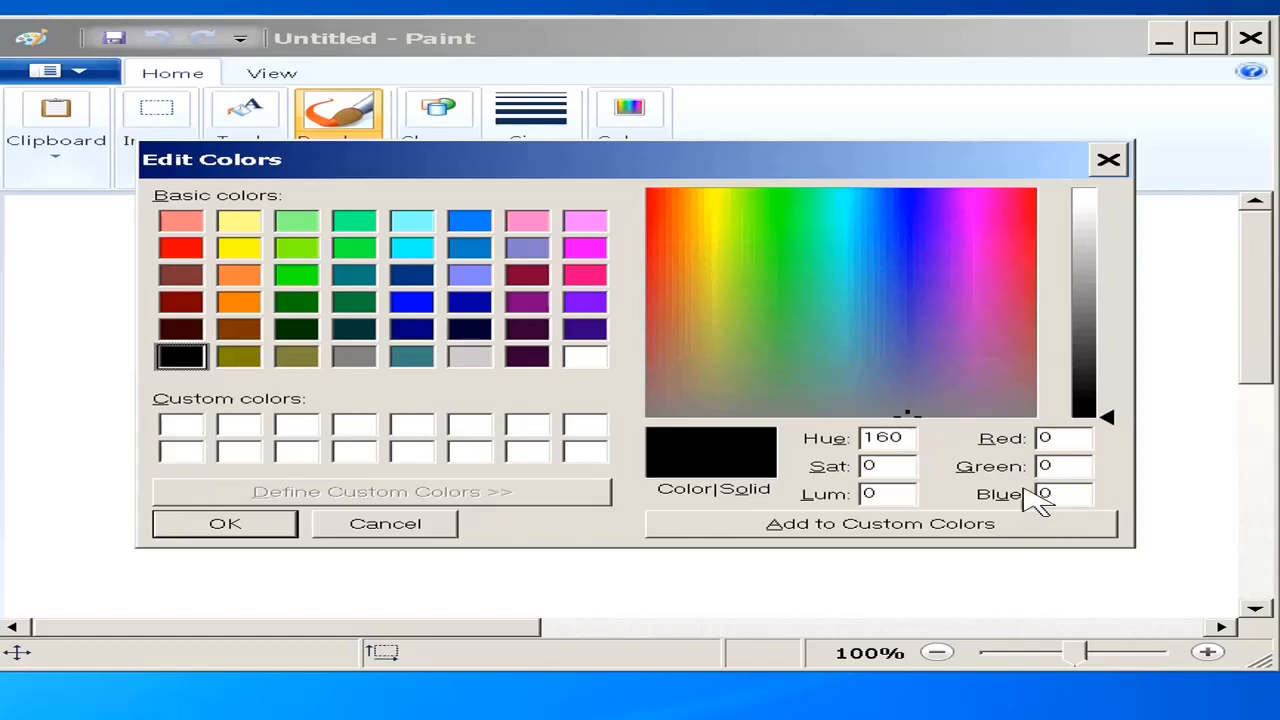
{"action": "mouse_move", "coordinate": [1025, 520]}
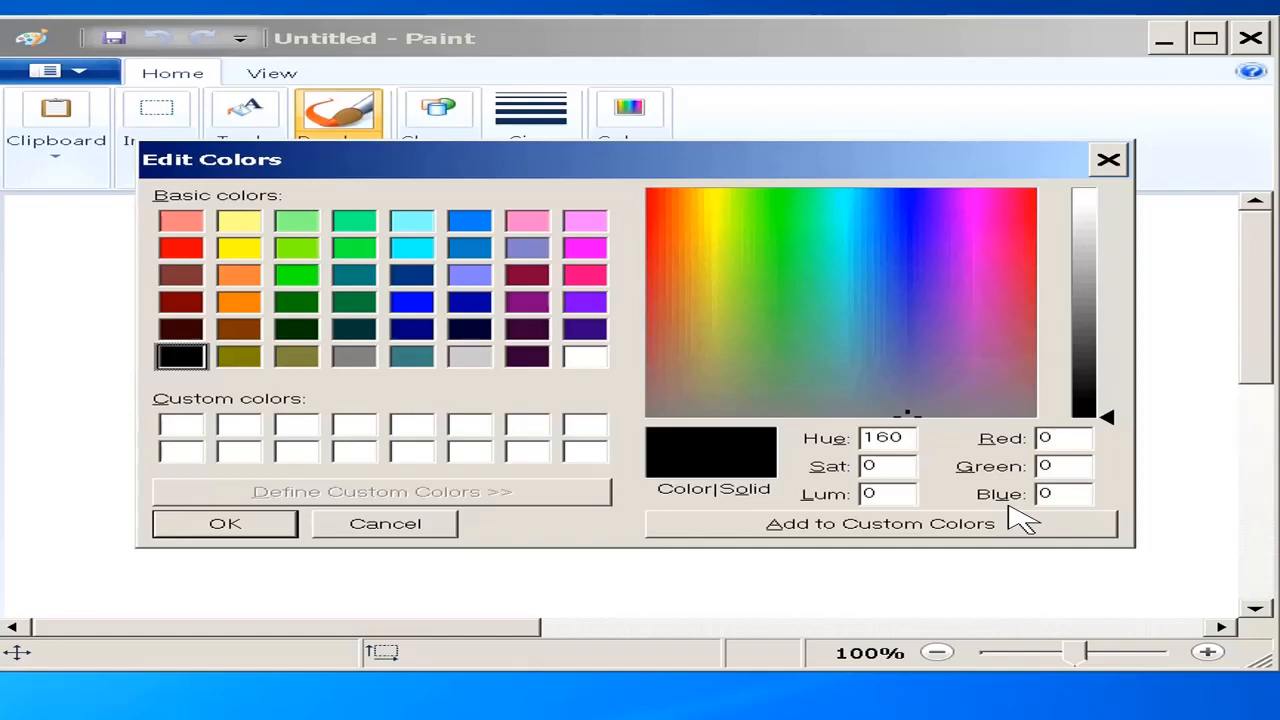
{"action": "mouse_move", "coordinate": [1065, 465]}
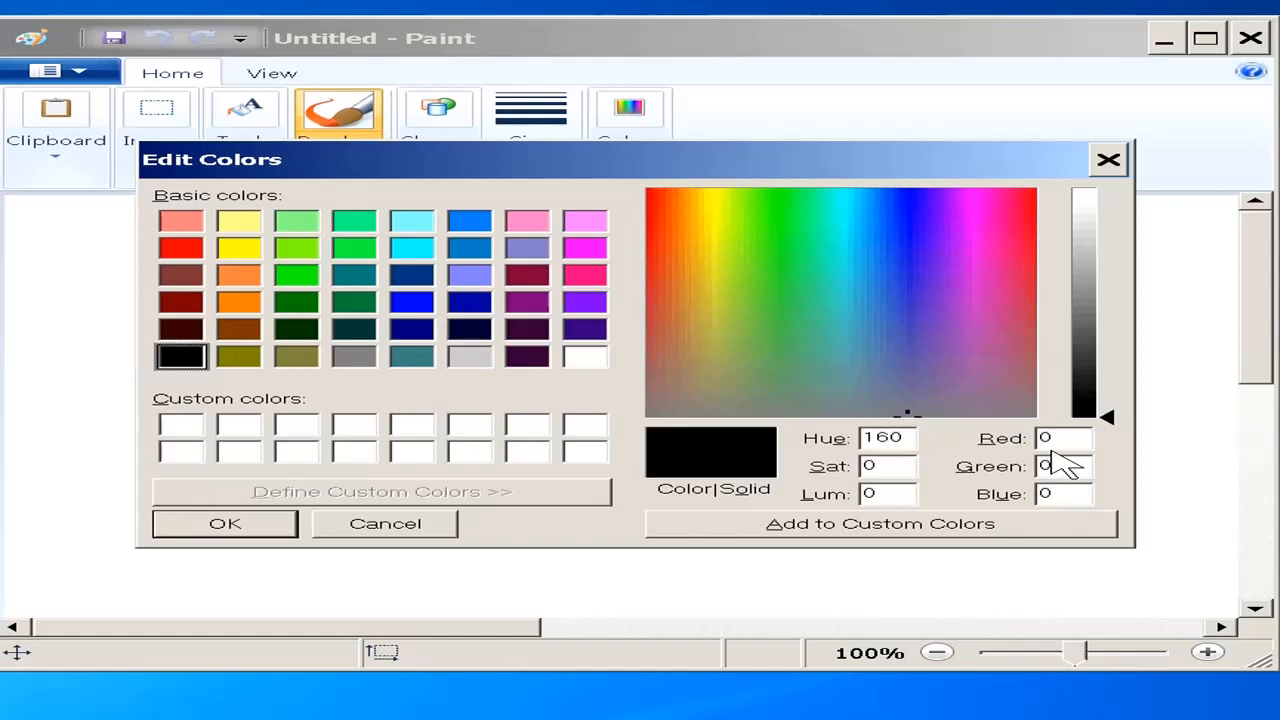
{"action": "mouse_move", "coordinate": [745, 450]}
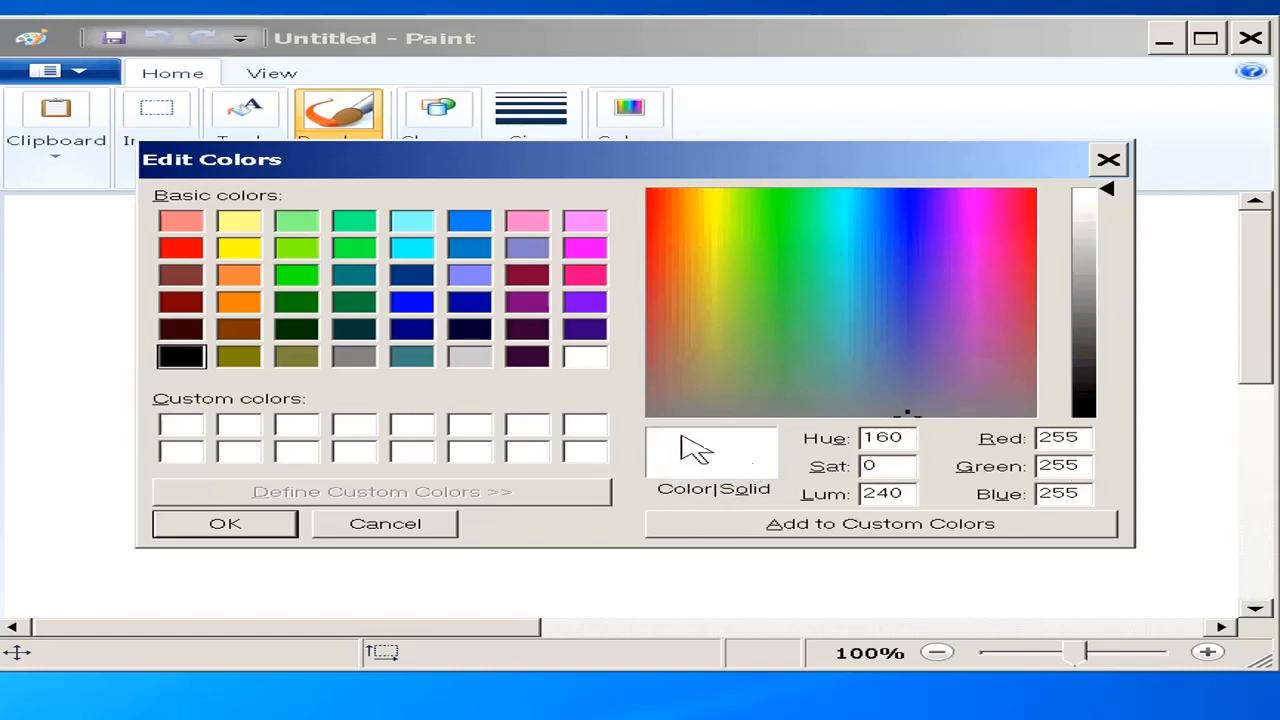
{"action": "mouse_move", "coordinate": [725, 450]}
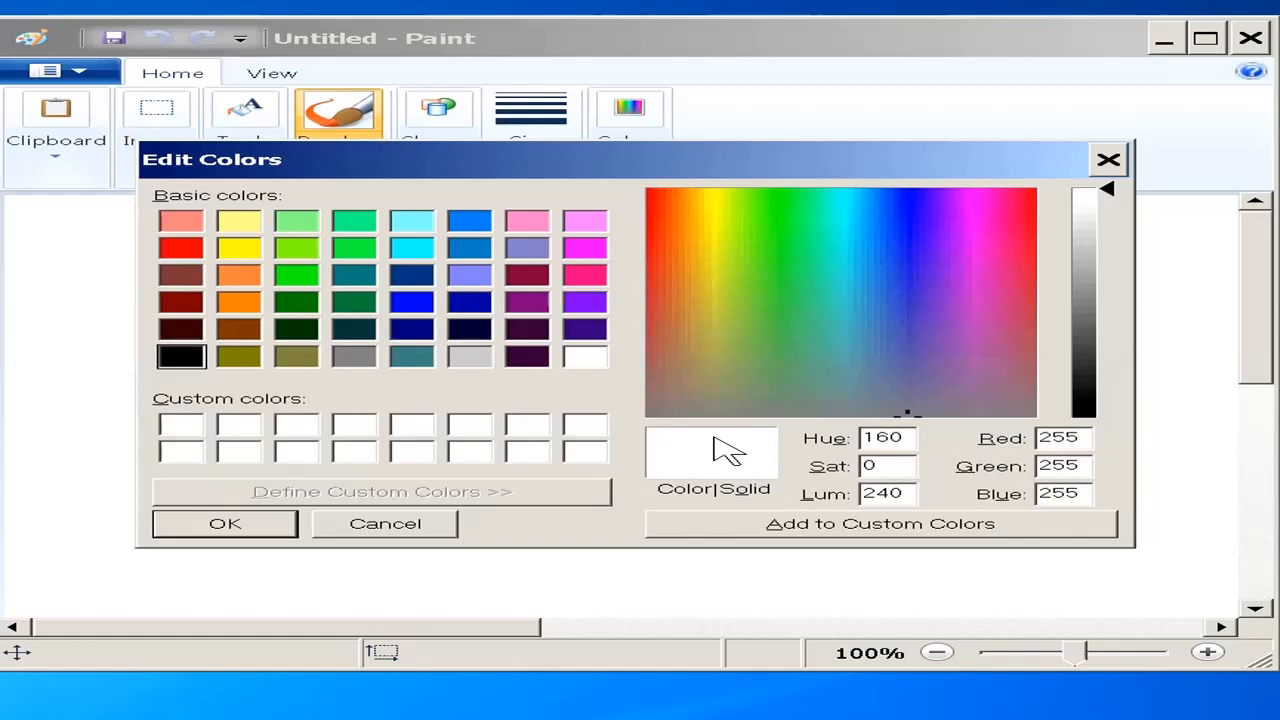
{"action": "mouse_move", "coordinate": [1020, 425]}
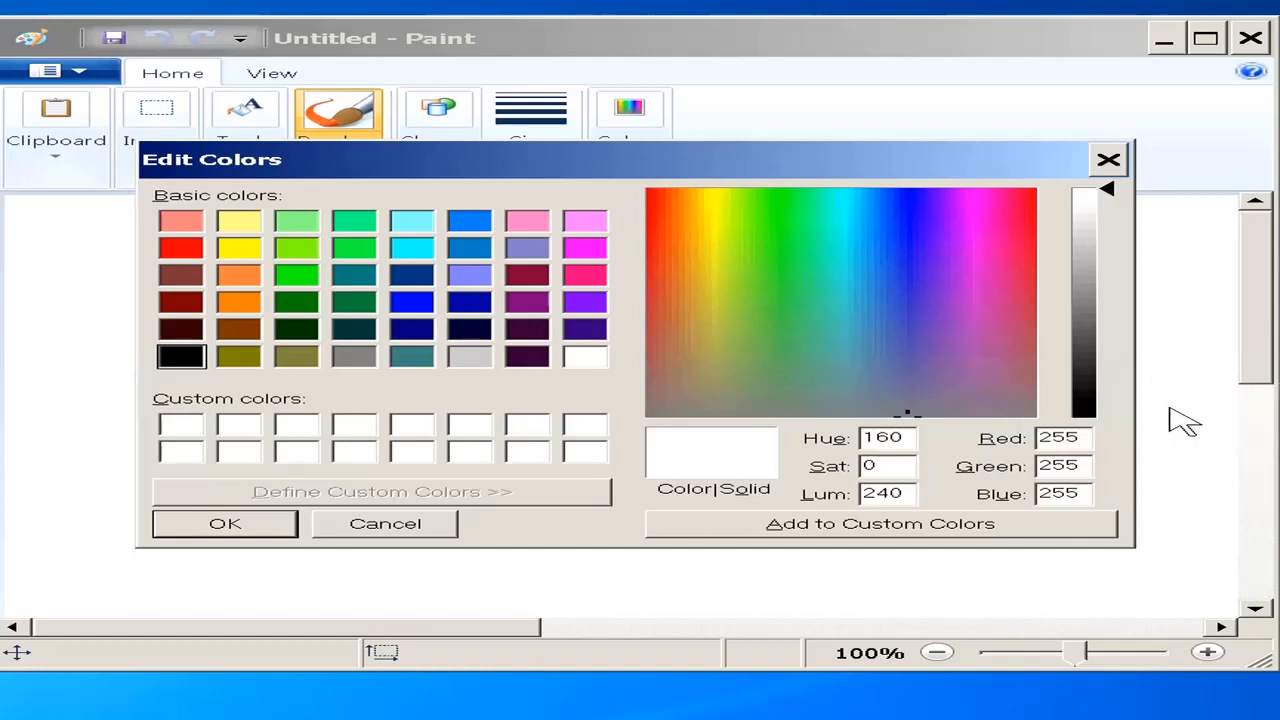
Adjust the Edit Colors luminance to a light grey of RGB 234, 234, 234.
{"action": "left_click", "coordinate": [1060, 493]}
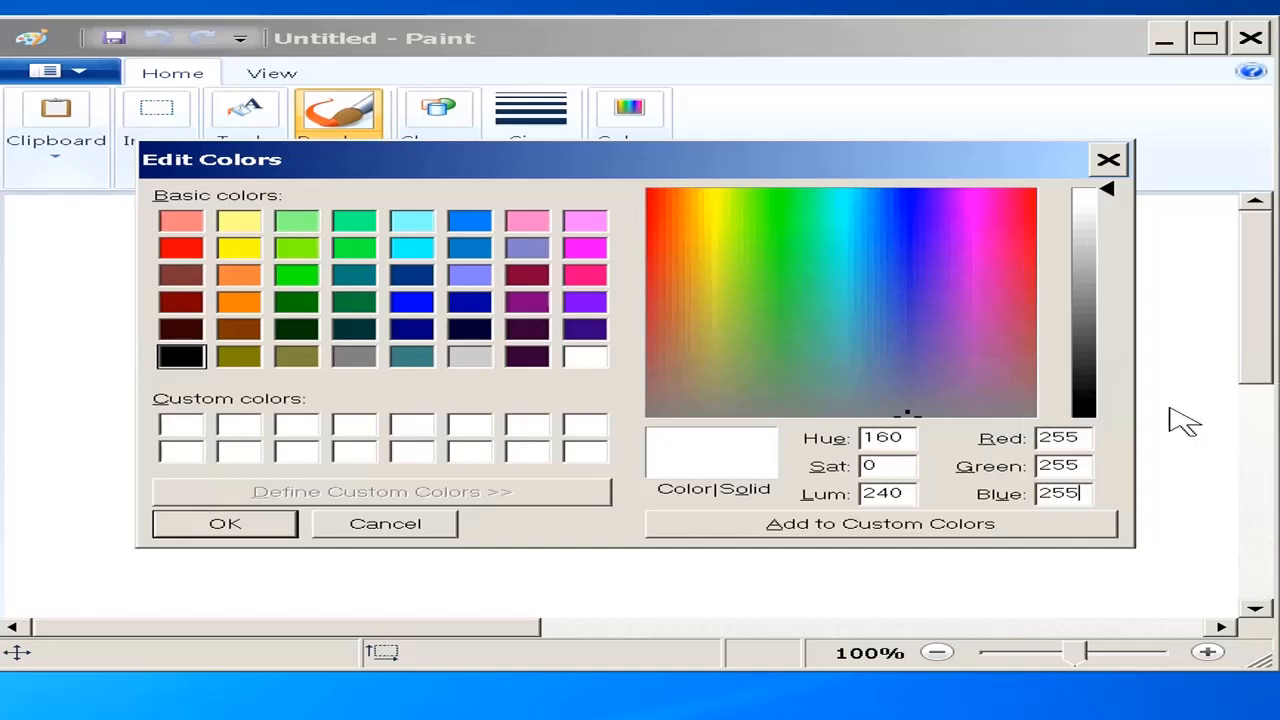
{"action": "mouse_move", "coordinate": [1100, 290]}
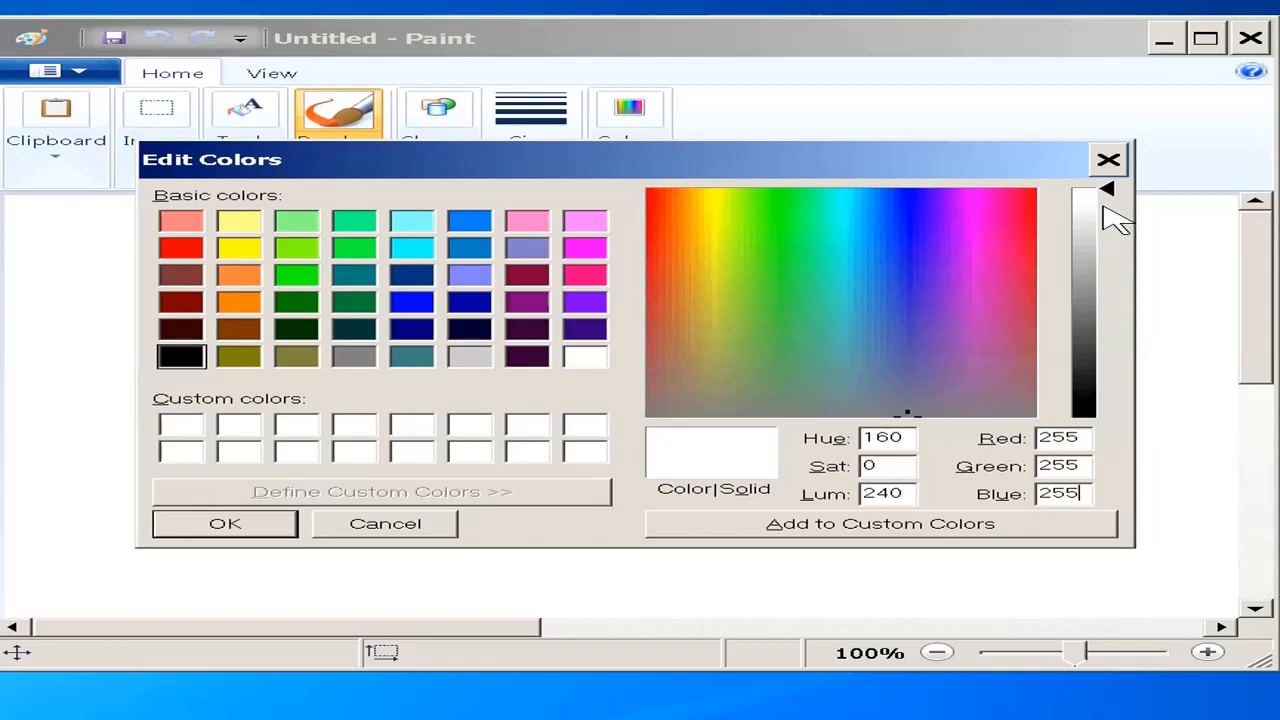
{"action": "mouse_move", "coordinate": [1110, 270]}
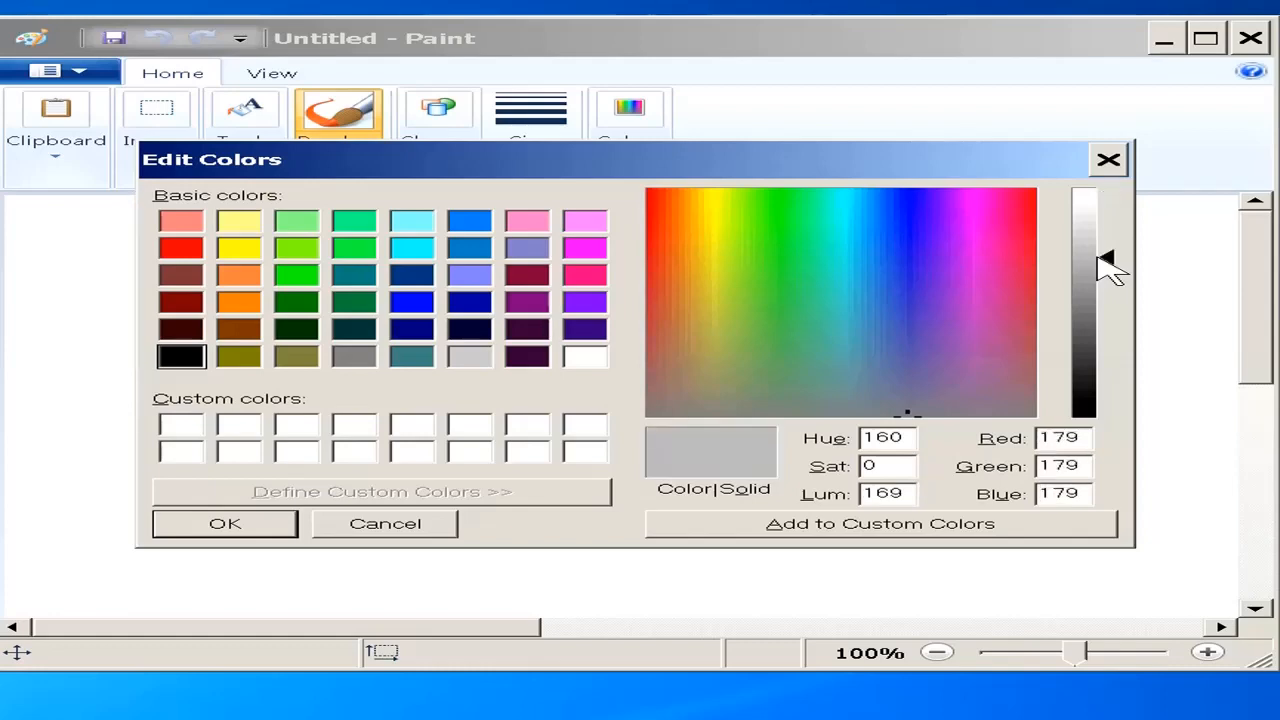
{"action": "mouse_move", "coordinate": [855, 460]}
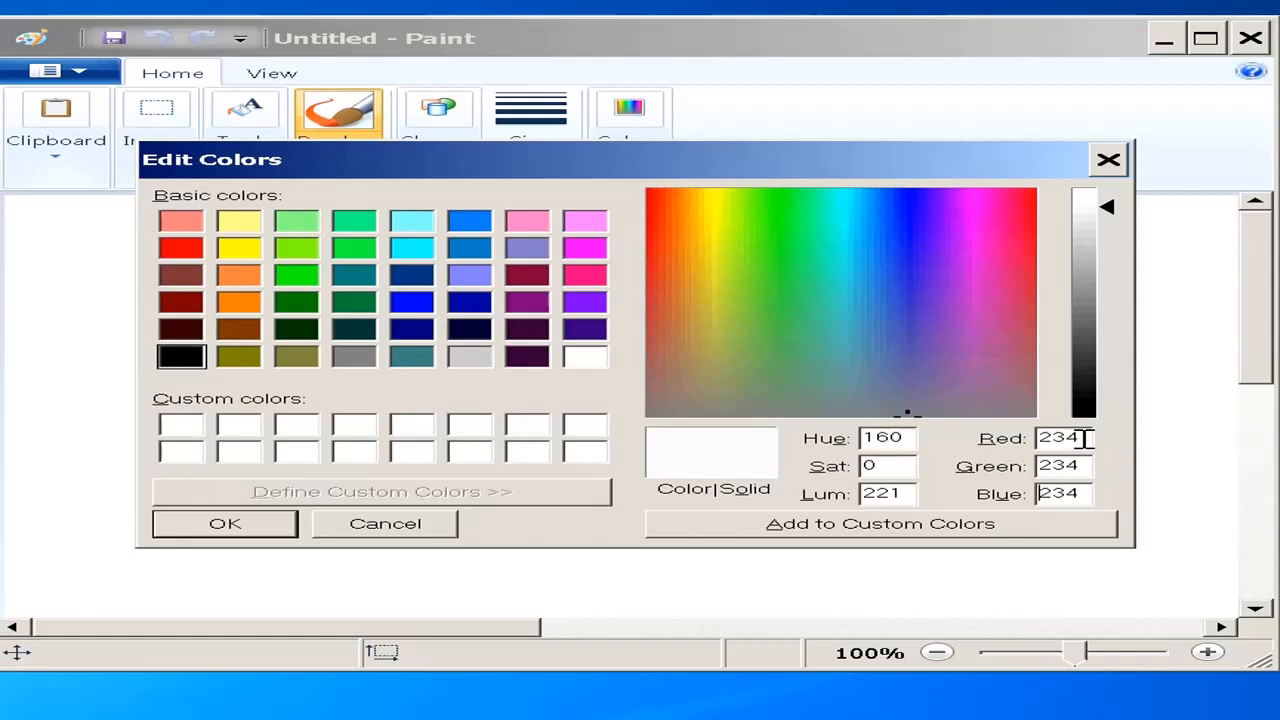
{"action": "mouse_move", "coordinate": [785, 463]}
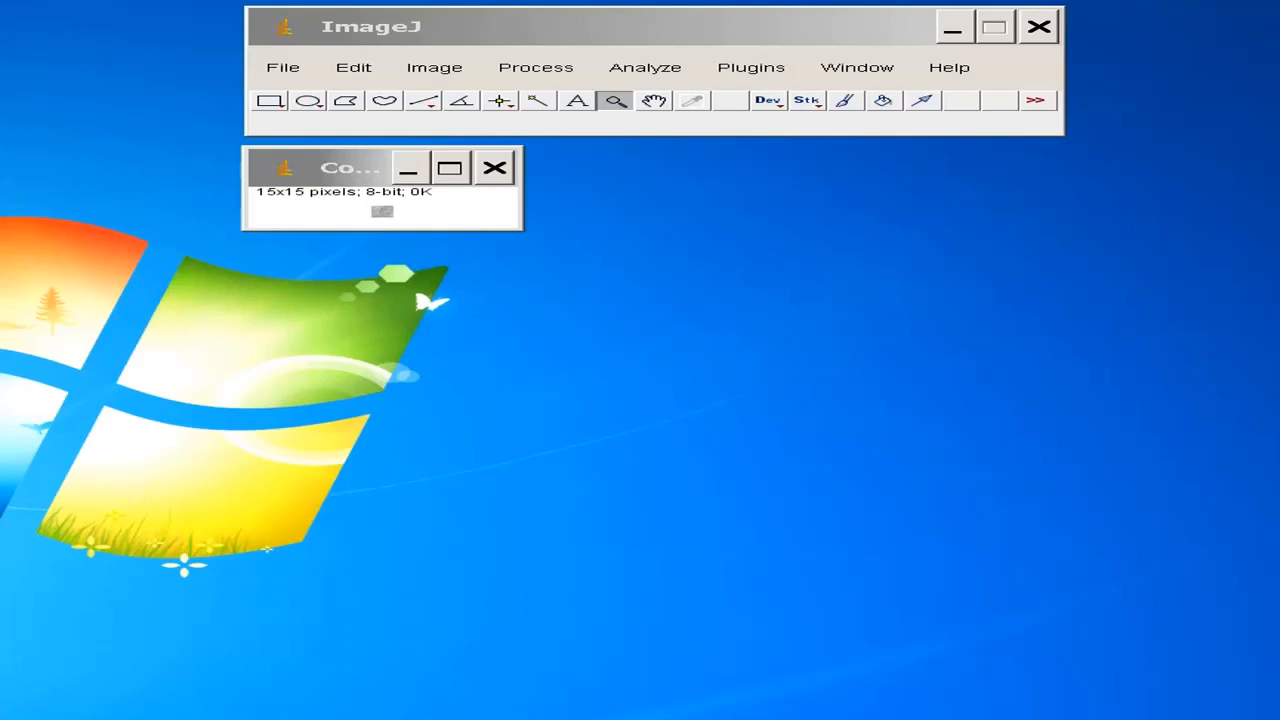
{"action": "mouse_move", "coordinate": [258, 128]}
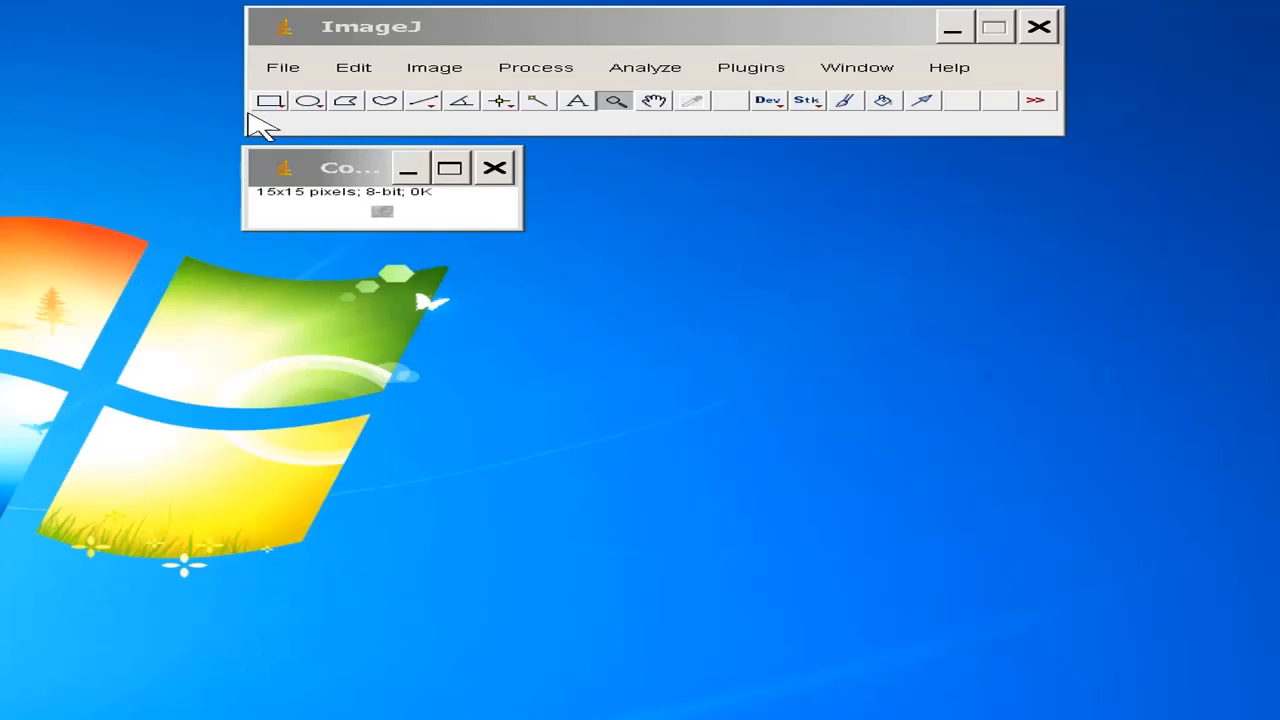
{"action": "mouse_move", "coordinate": [380, 225]}
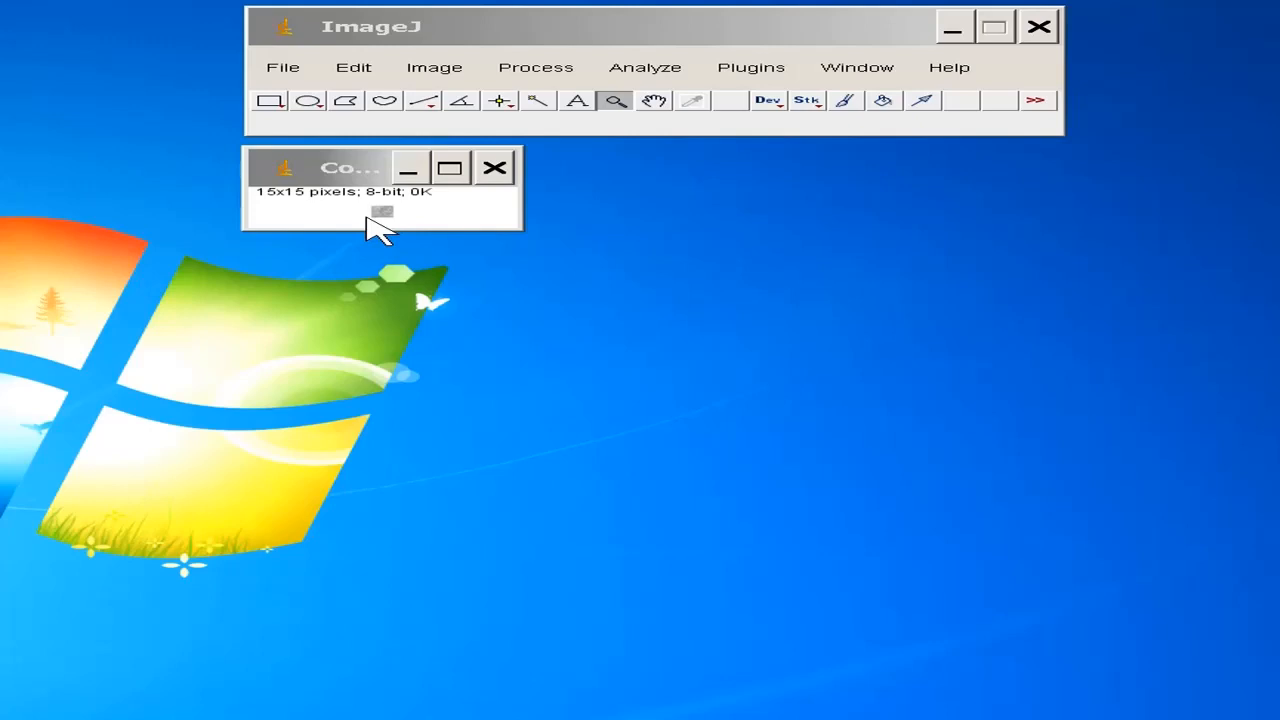
{"action": "mouse_move", "coordinate": [615, 100]}
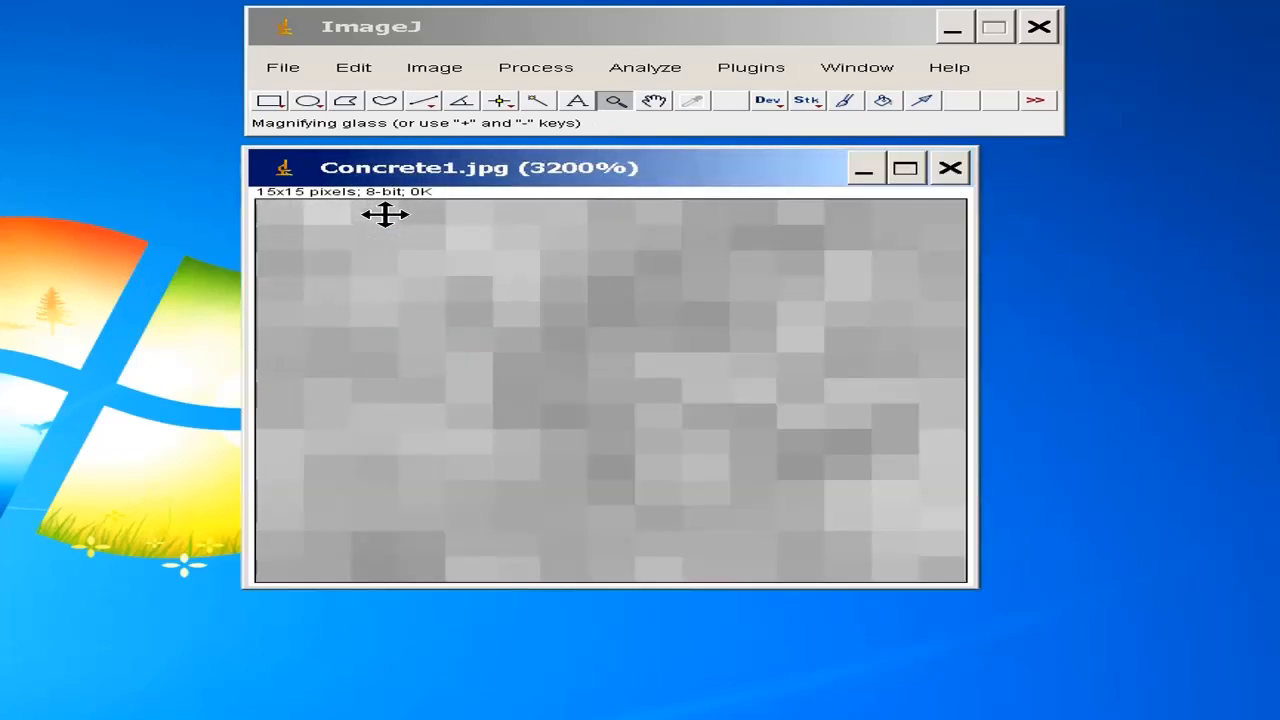
{"action": "mouse_move", "coordinate": [280, 205]}
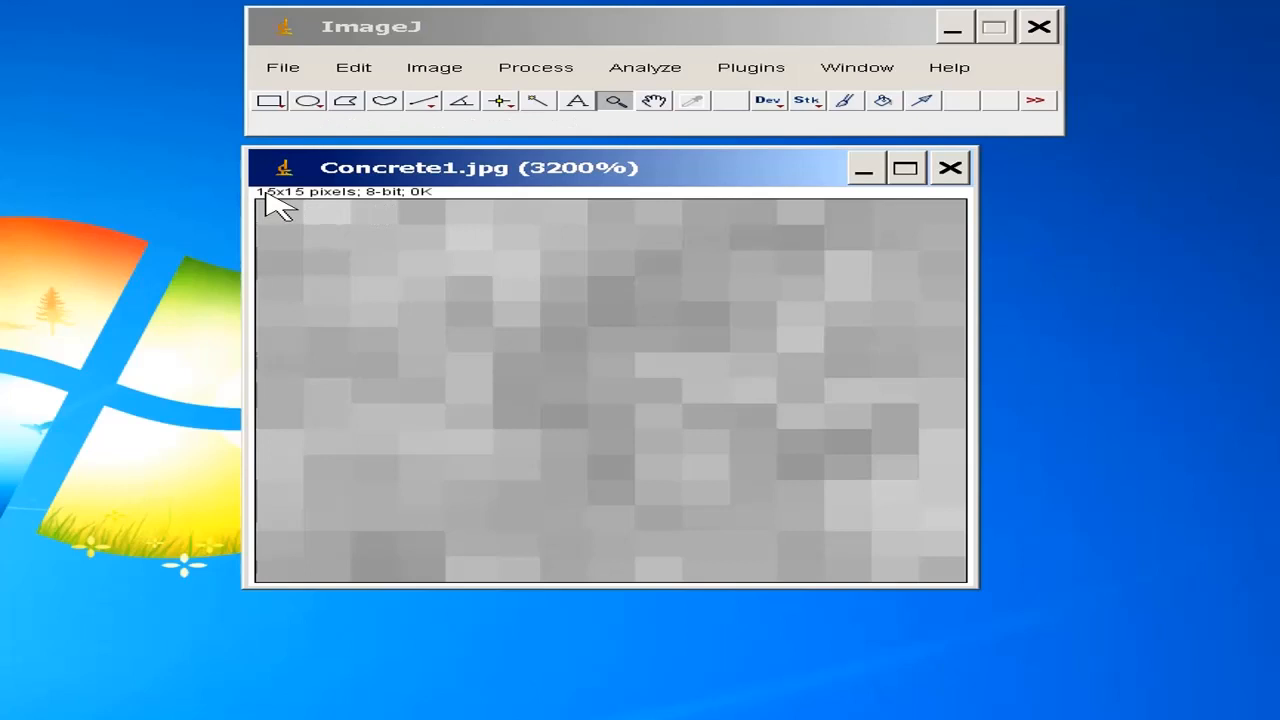
{"action": "mouse_move", "coordinate": [315, 205]}
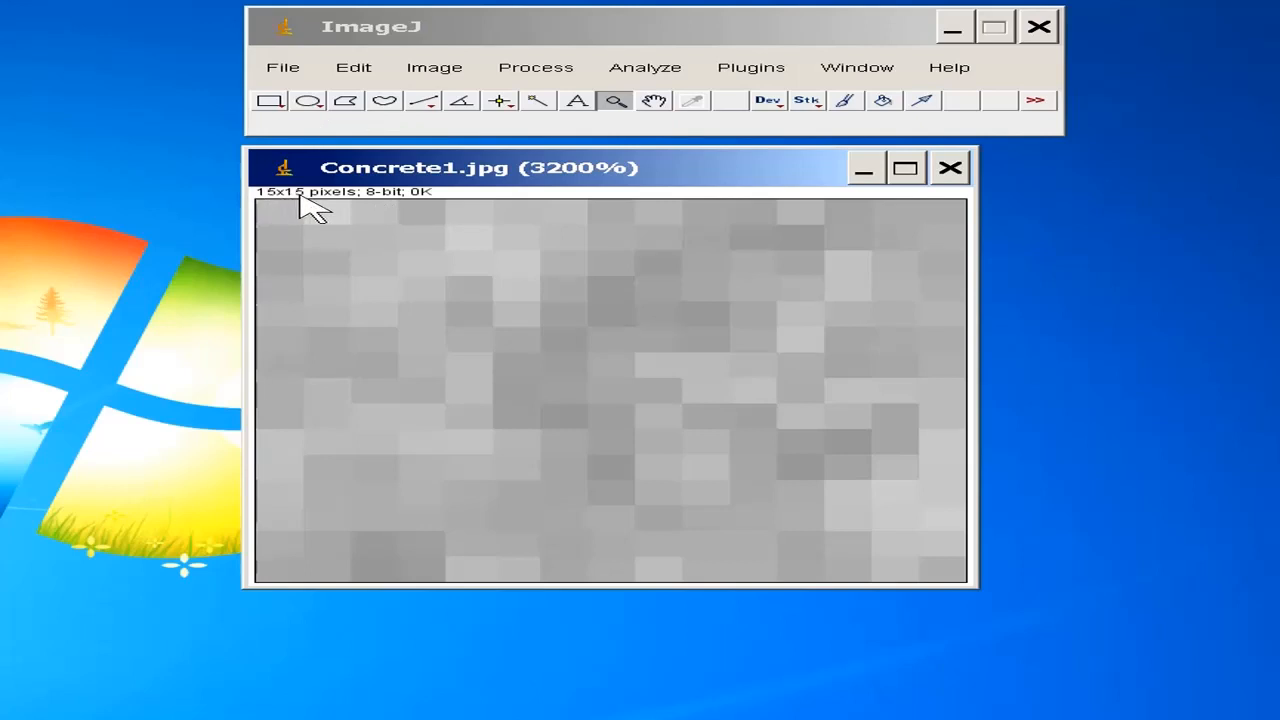
{"action": "mouse_move", "coordinate": [300, 215]}
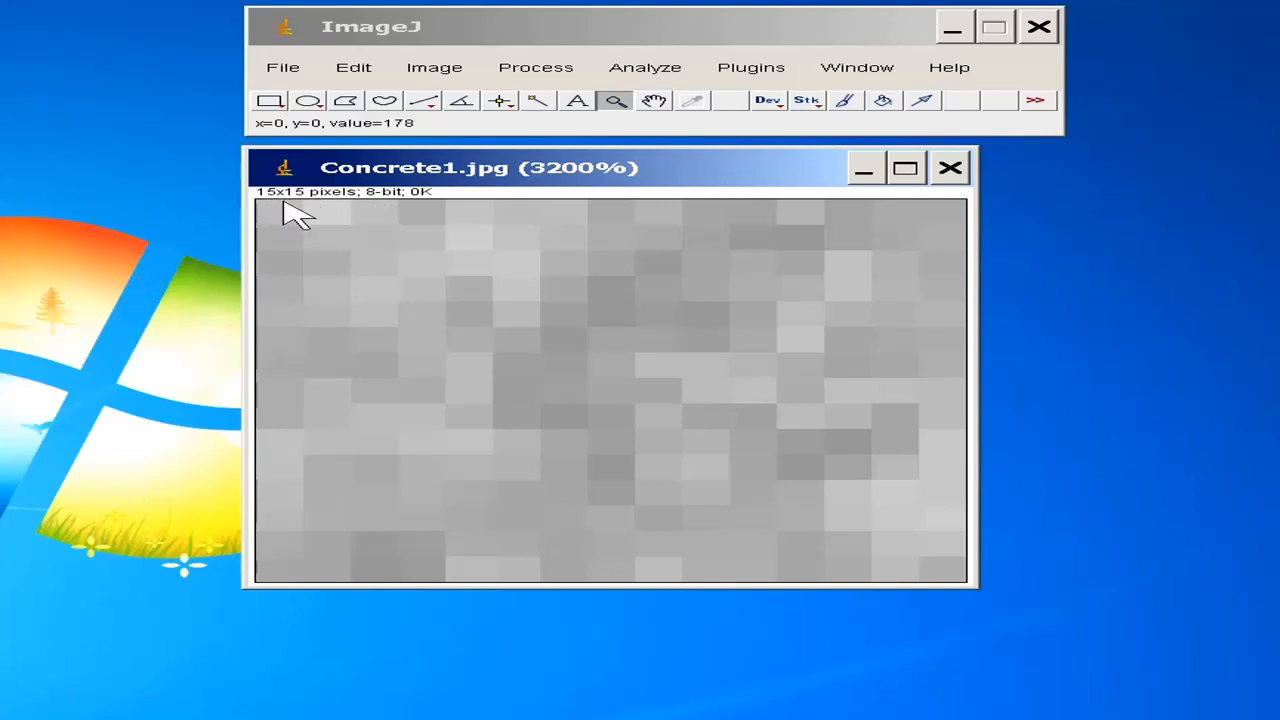
{"action": "mouse_move", "coordinate": [275, 210]}
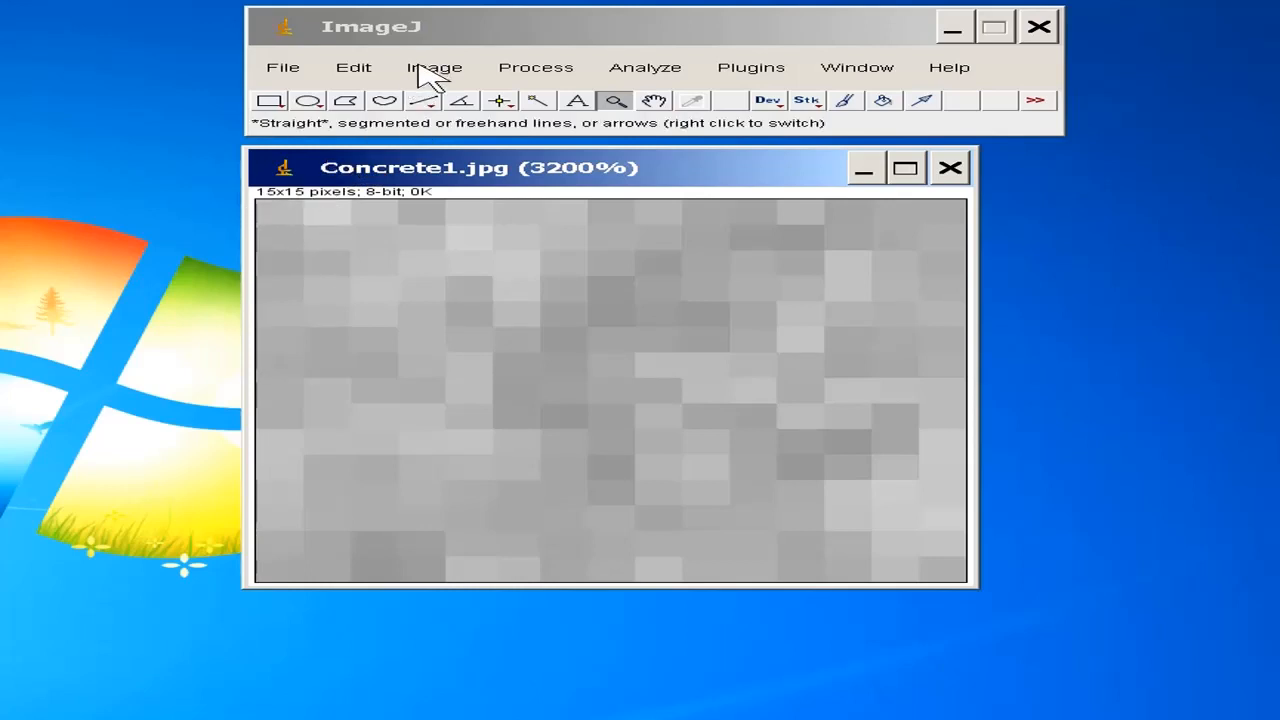
Open ImageJ's Image menu for the 3200%-magnified 15x15 Concrete1.jpg.
{"action": "left_click", "coordinate": [434, 67]}
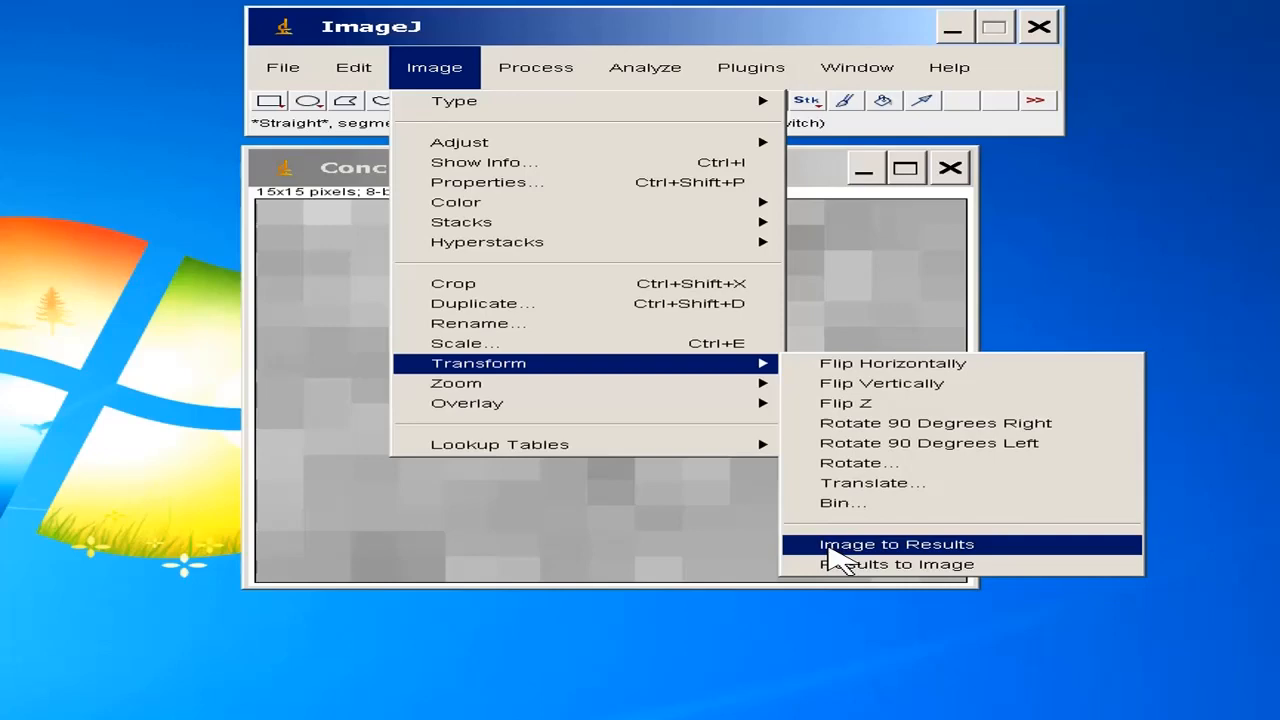
Convert Concrete1.jpg into a 15x15 Results table of pixel values starting at 178.
{"action": "left_click", "coordinate": [896, 543]}
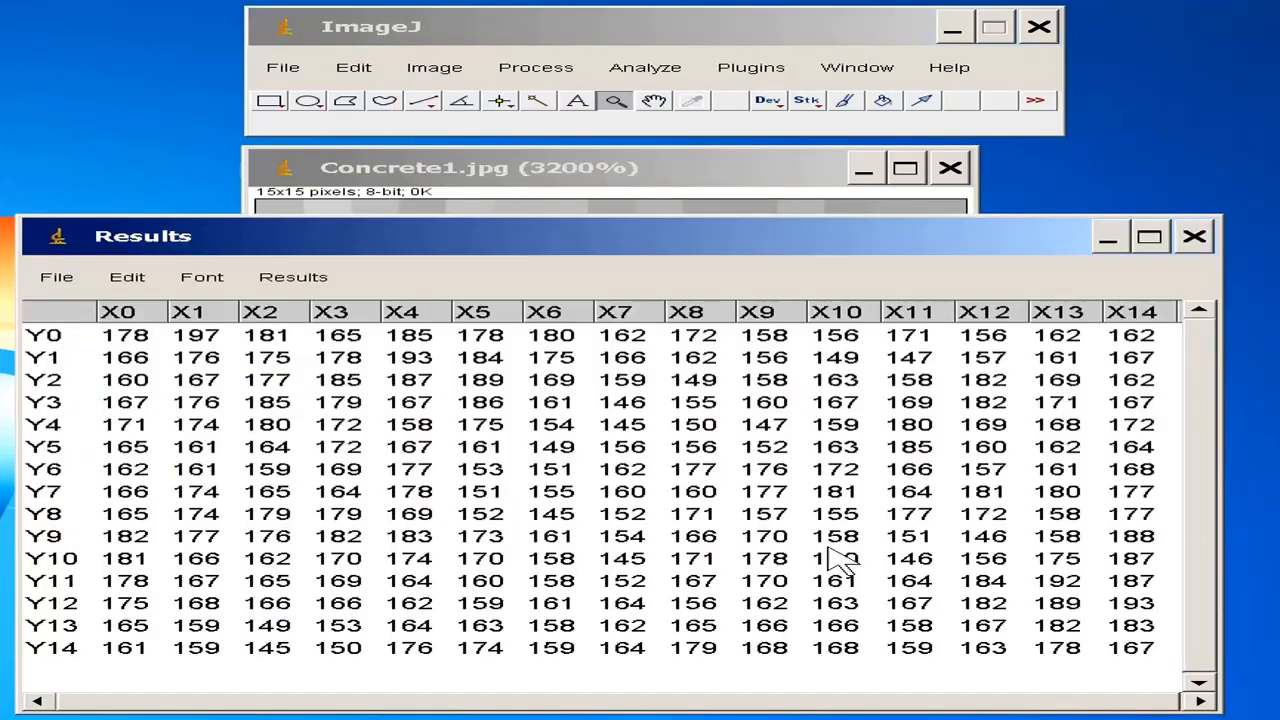
{"action": "mouse_move", "coordinate": [455, 245]}
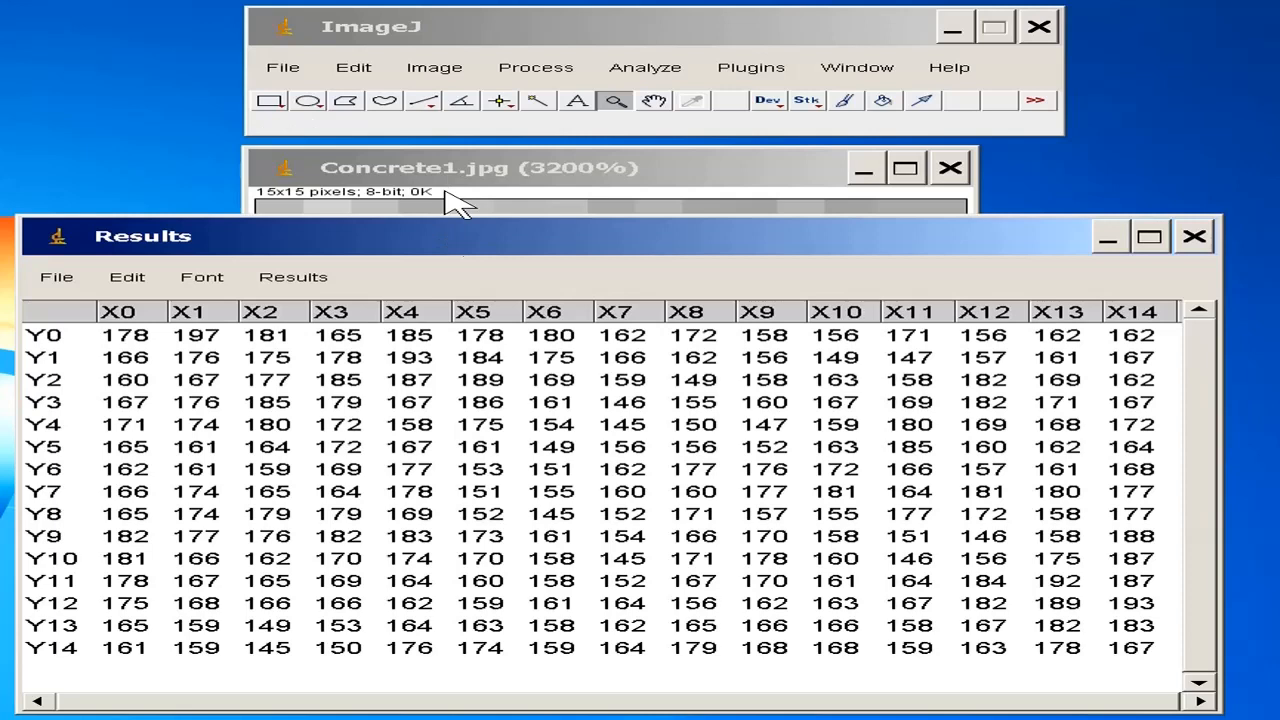
{"action": "mouse_move", "coordinate": [185, 312]}
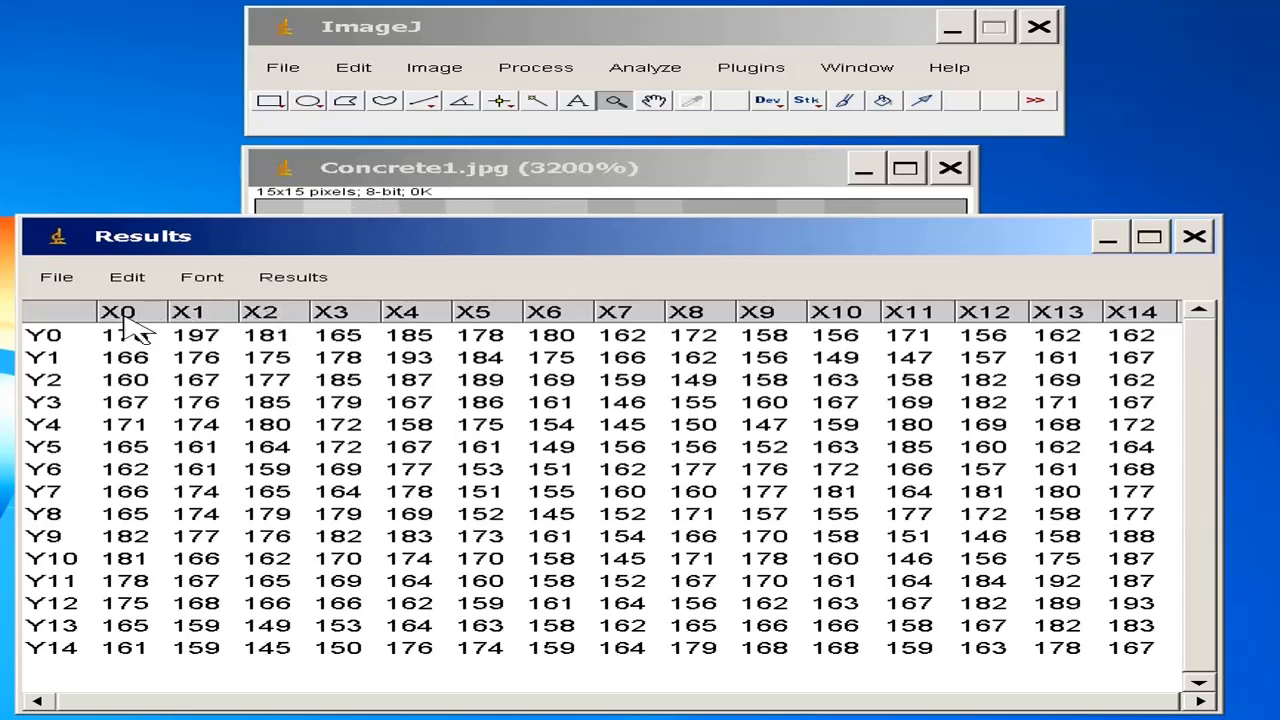
{"action": "mouse_move", "coordinate": [755, 352]}
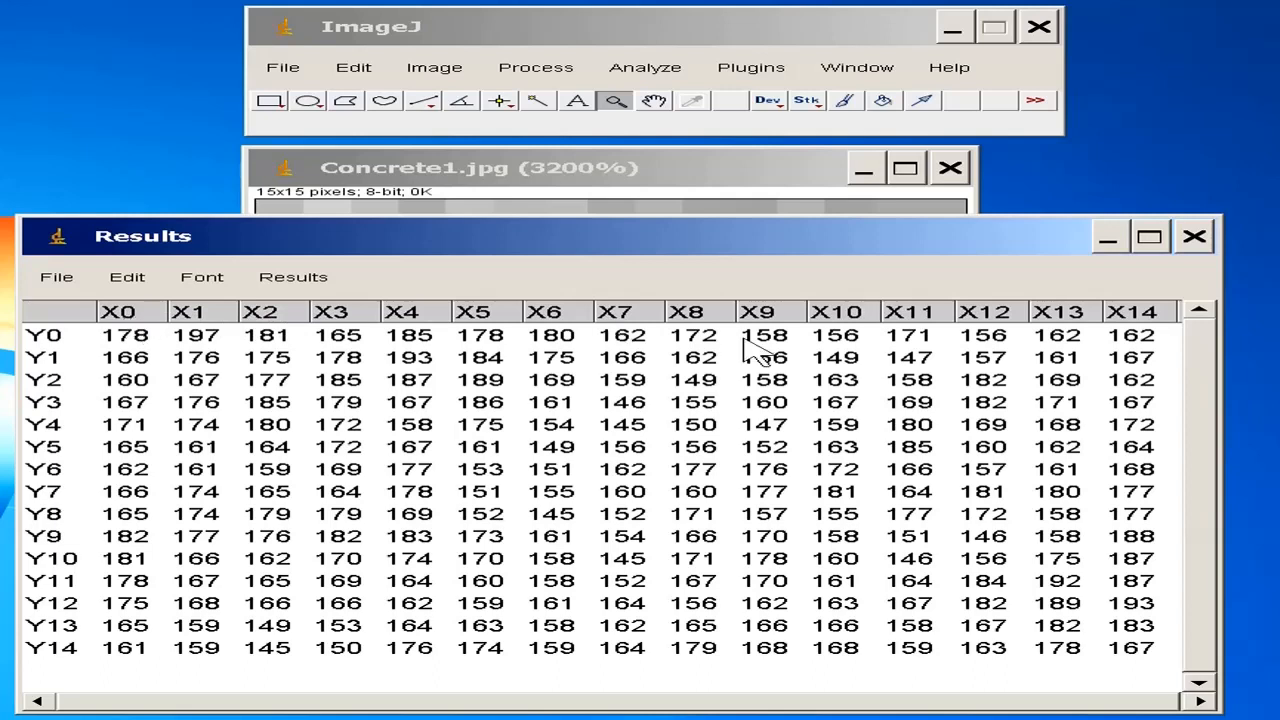
{"action": "mouse_move", "coordinate": [80, 335]}
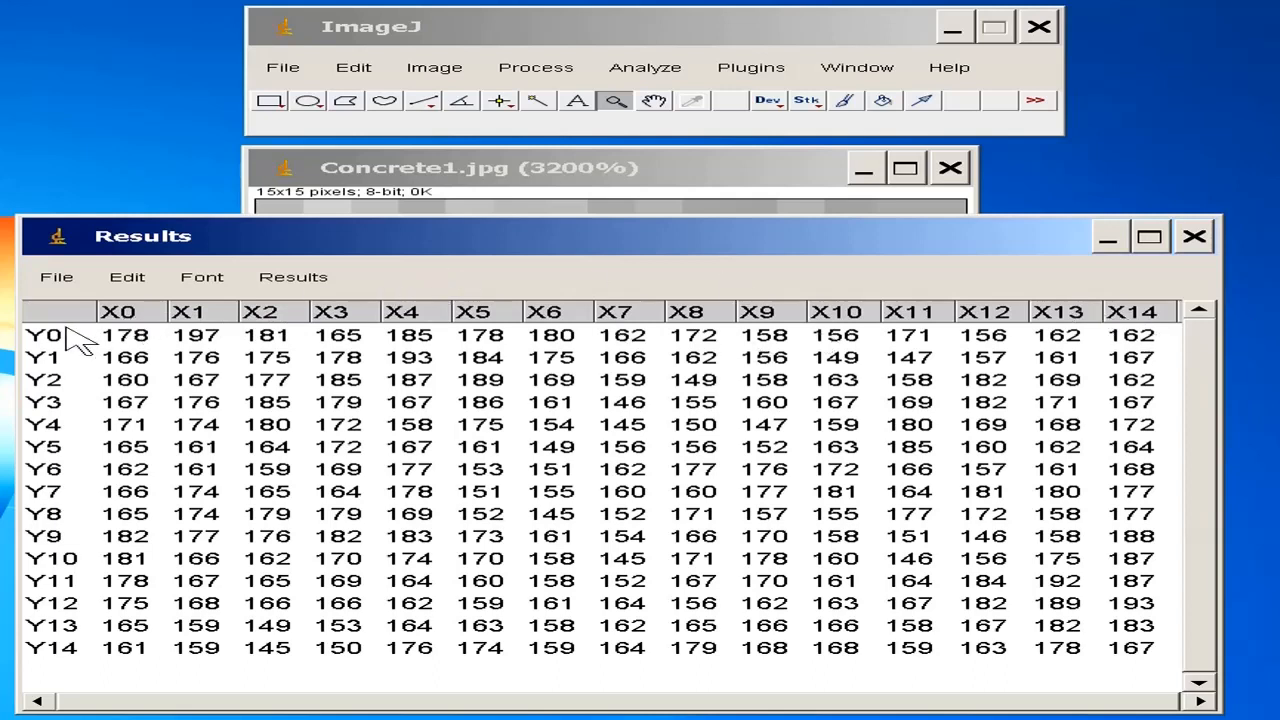
{"action": "mouse_move", "coordinate": [55, 580]}
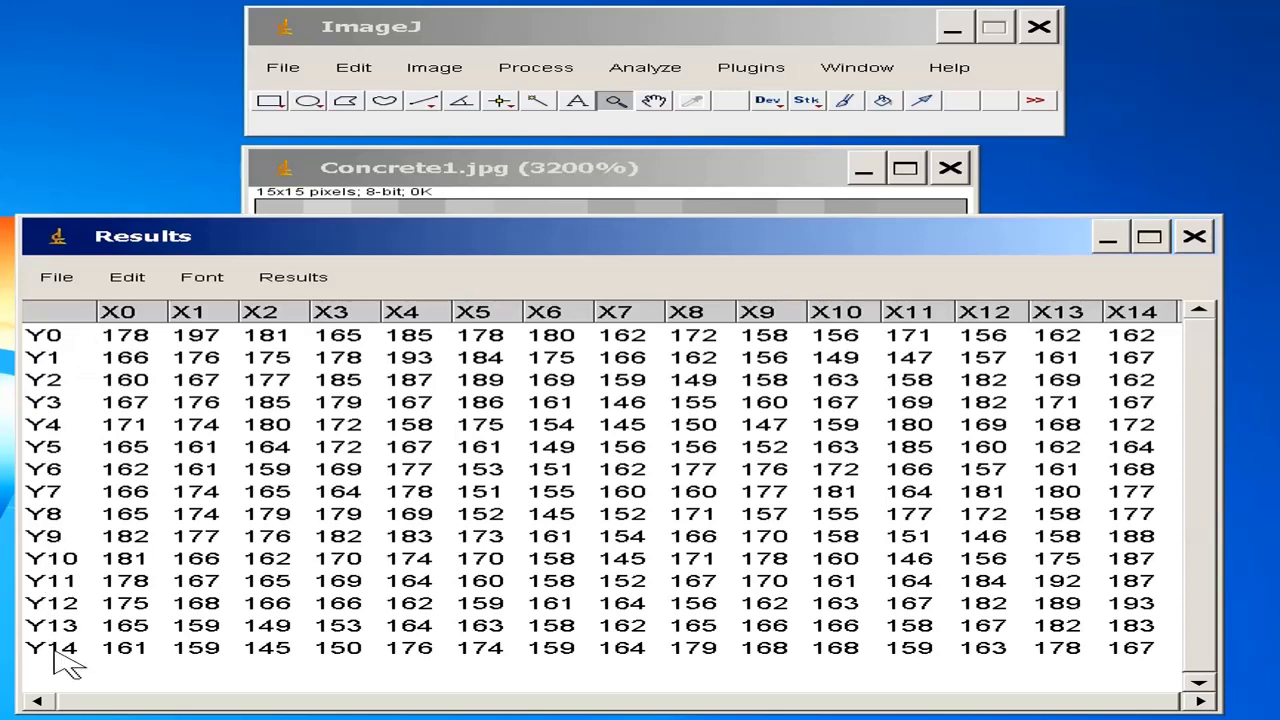
{"action": "mouse_move", "coordinate": [68, 660]}
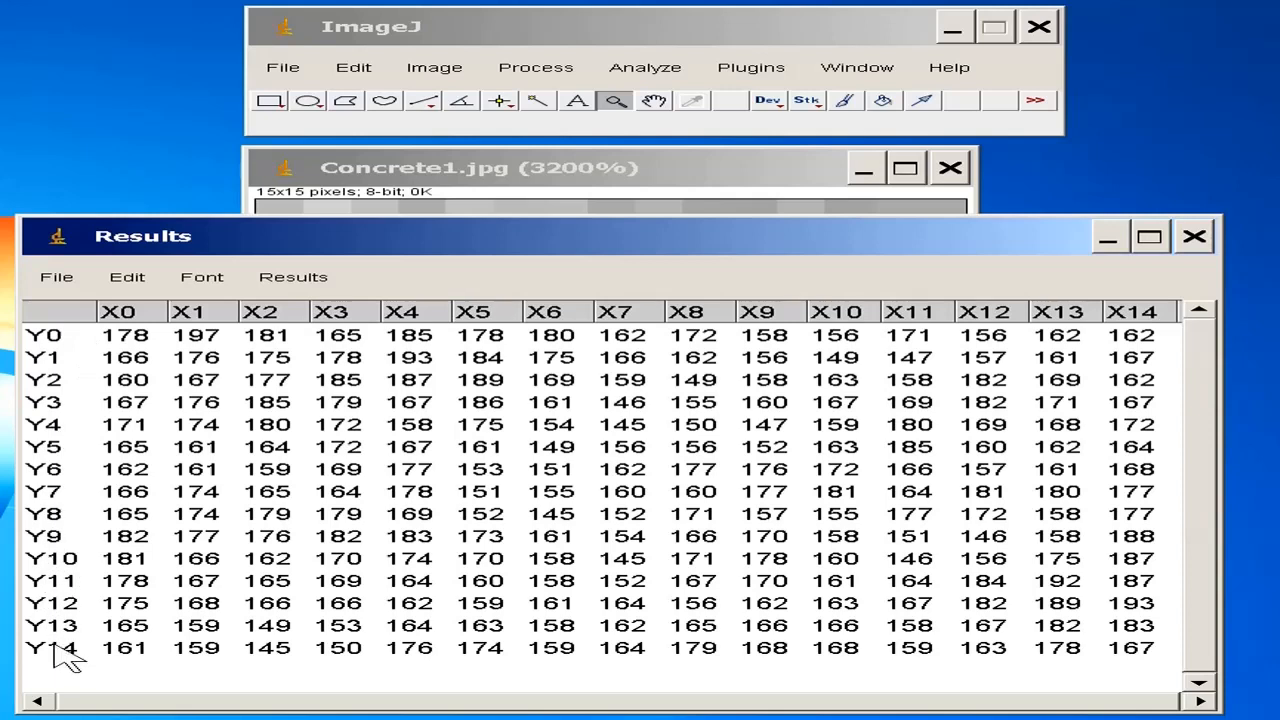
{"action": "mouse_move", "coordinate": [318, 497]}
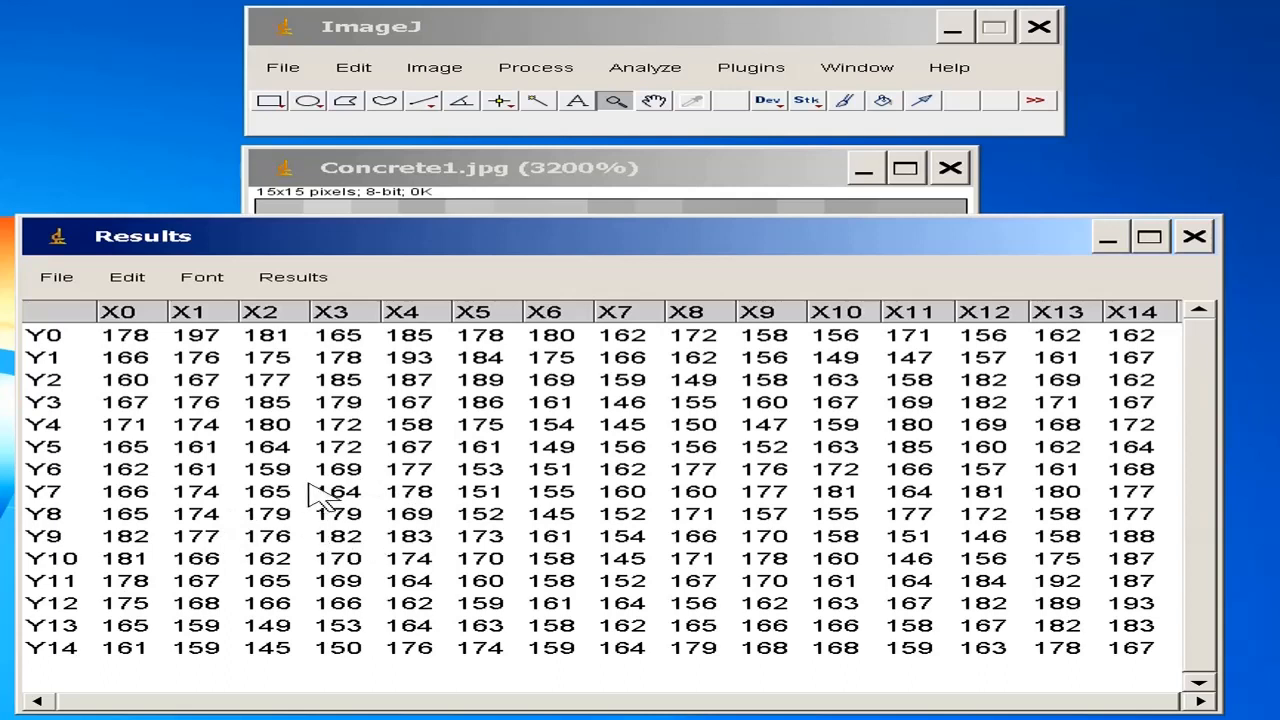
{"action": "mouse_move", "coordinate": [580, 530]}
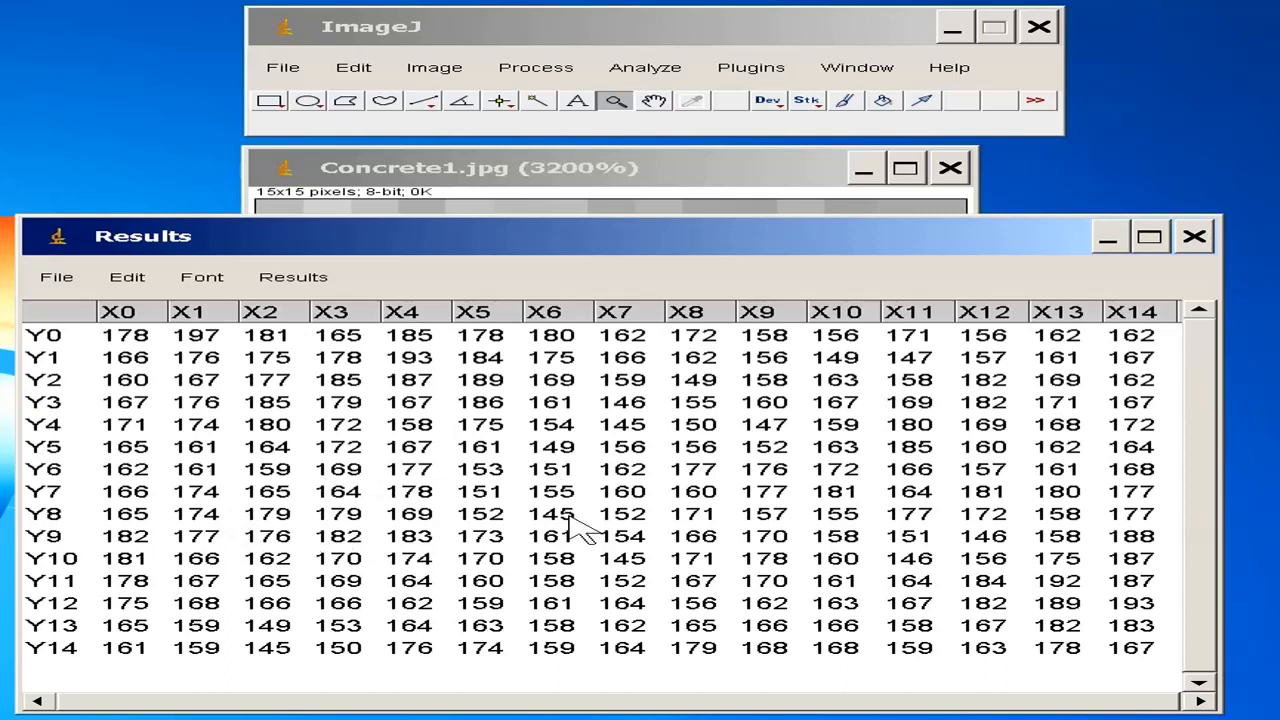